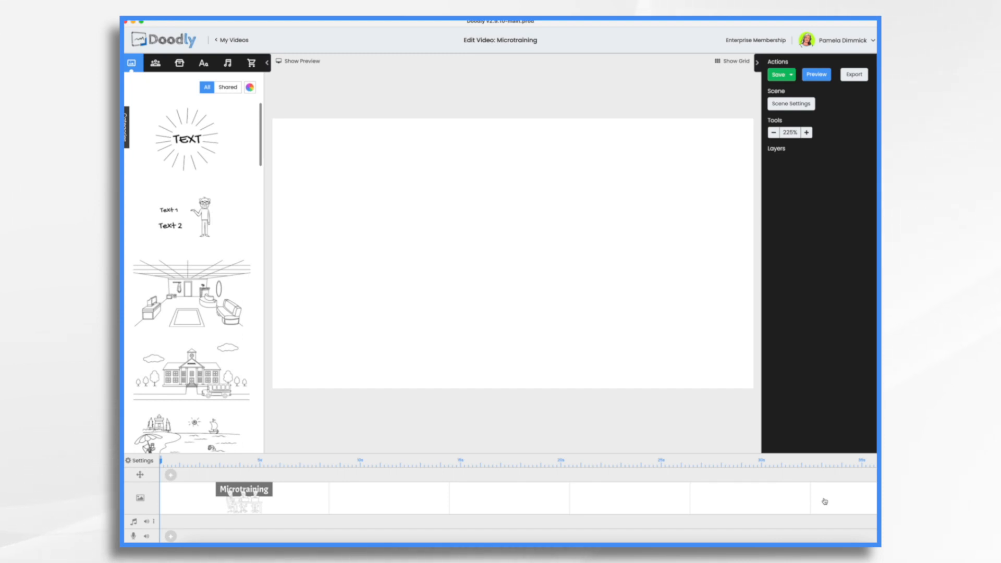
# Place the 'Our Core Values' banner above three colleagues seated at a table with laptops.
pyautogui.click(243, 499)
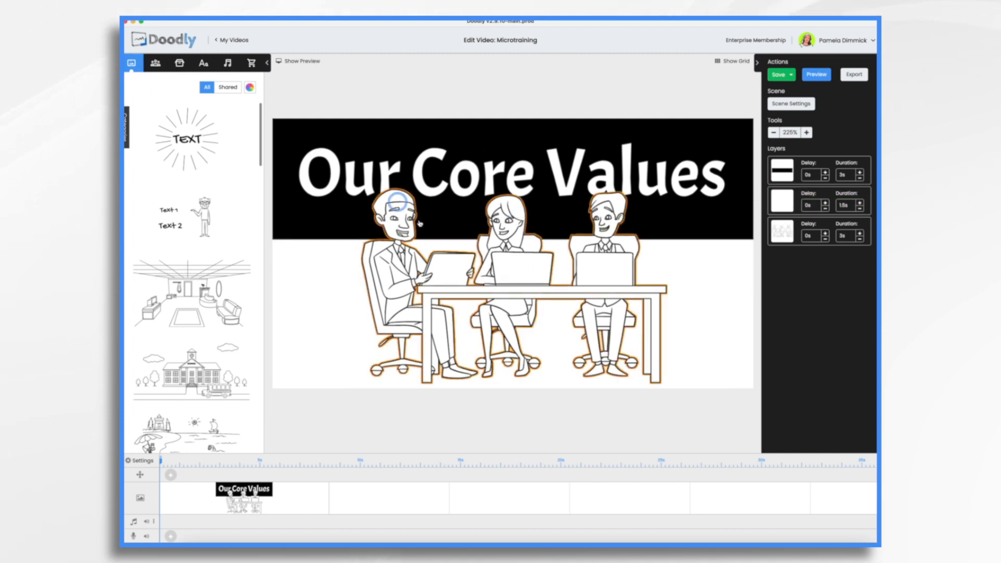
# Search the props for 'acme' and place the Acme Inc. logo at the lower left.
pyautogui.click(179, 63)
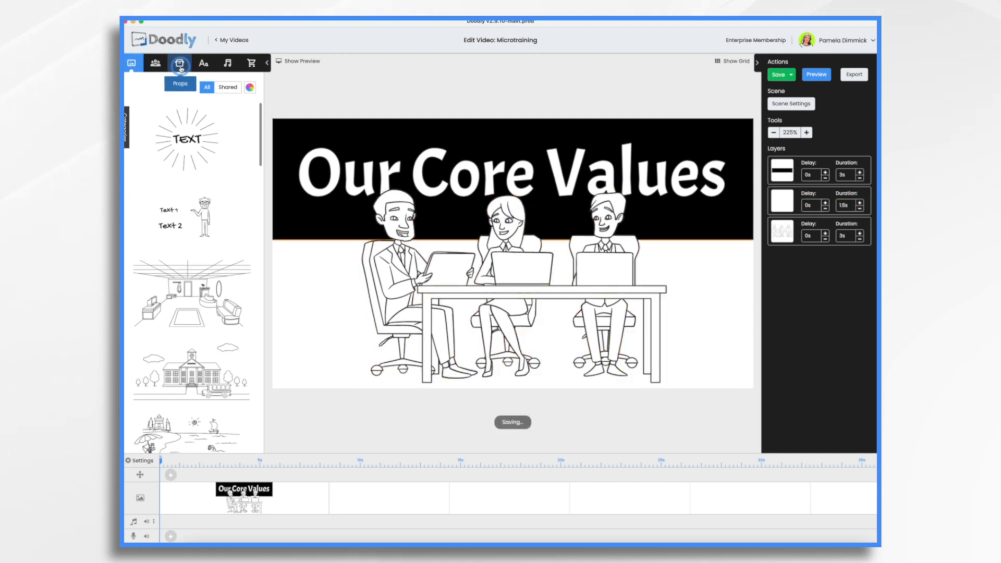
pyautogui.write('acme')
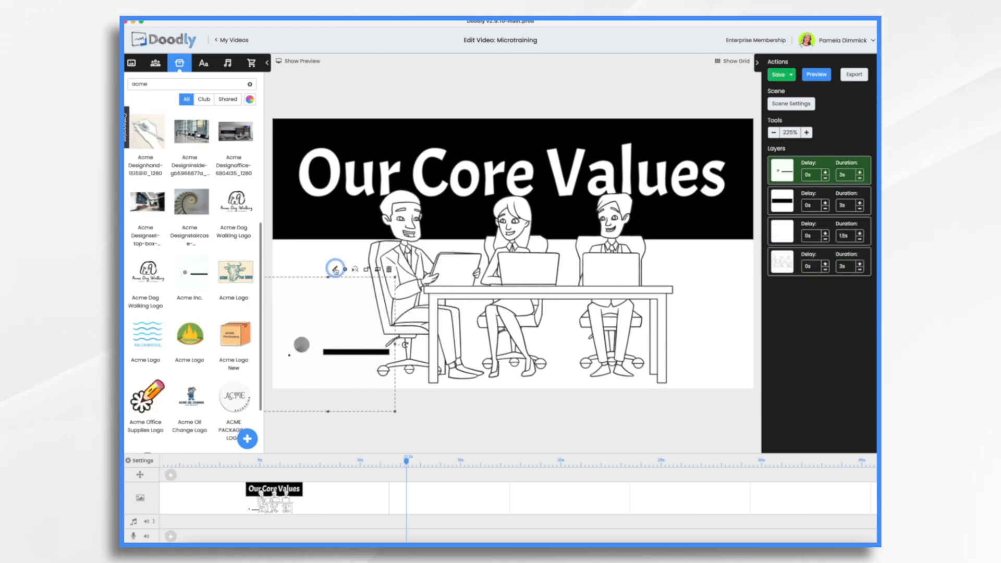
pyautogui.click(335, 268)
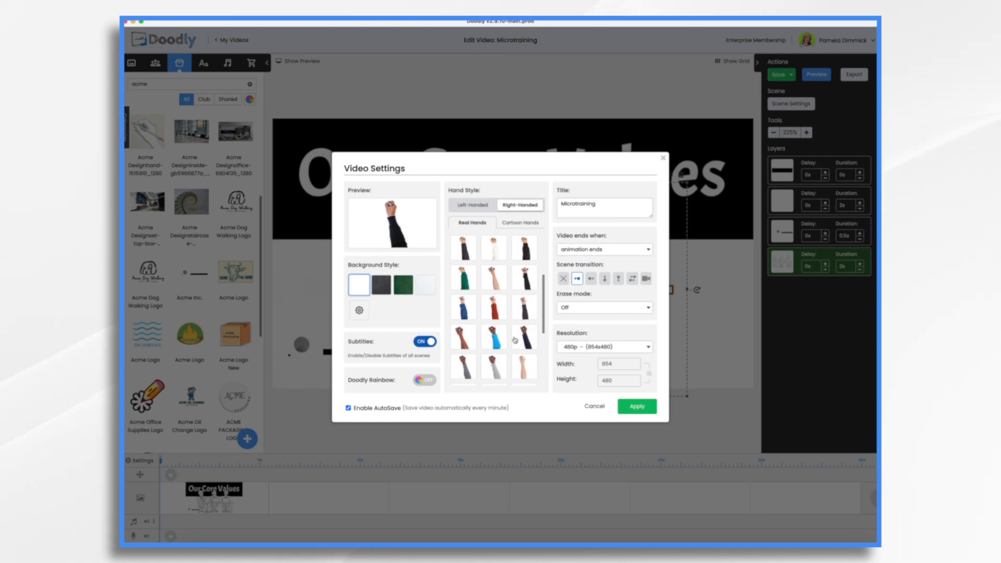
# Choose the white-sleeved drawing hand in Video Settings and apply it.
pyautogui.click(523, 317)
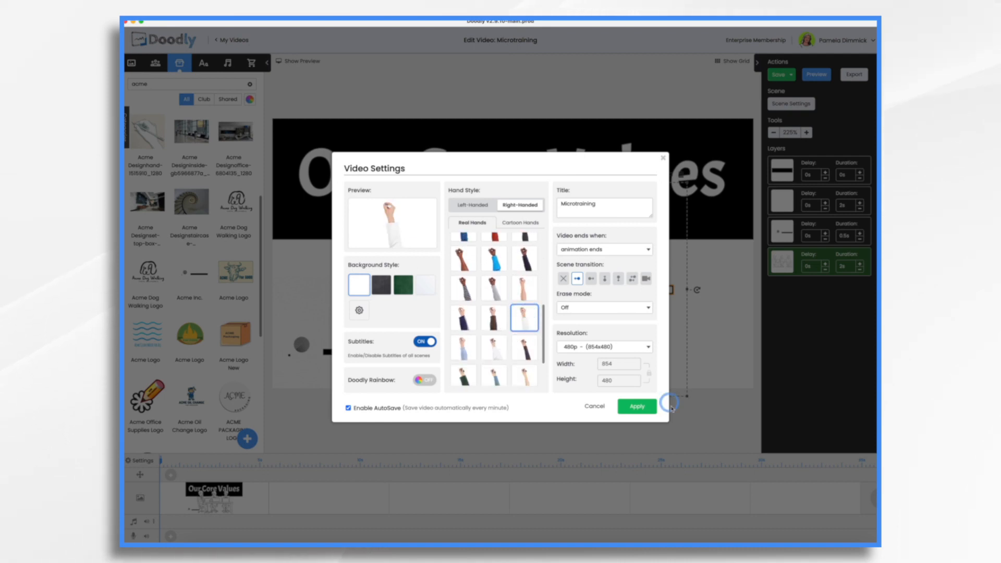
pyautogui.click(636, 406)
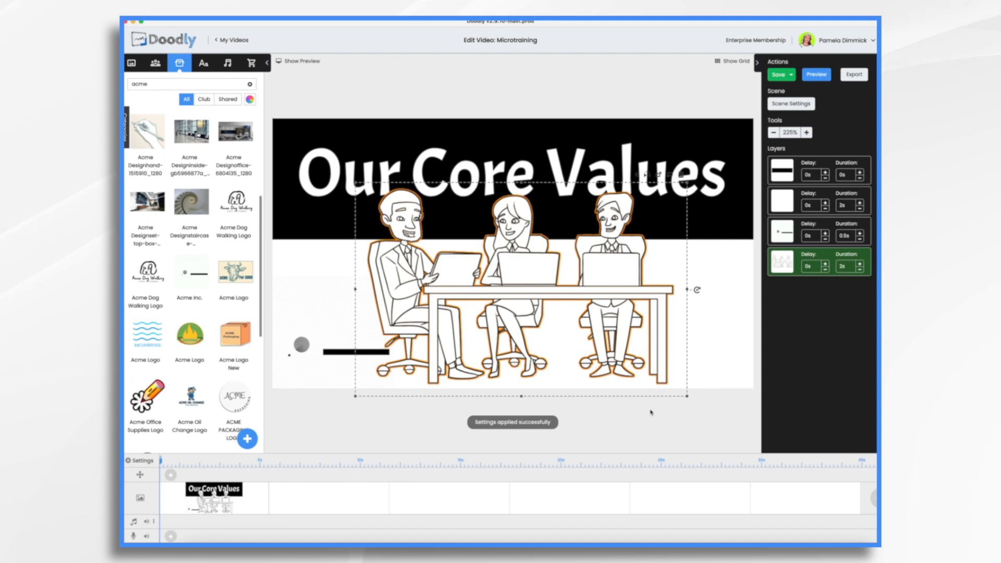
# Set the scene's Extra time to 2 seconds and apply.
pyautogui.click(790, 103)
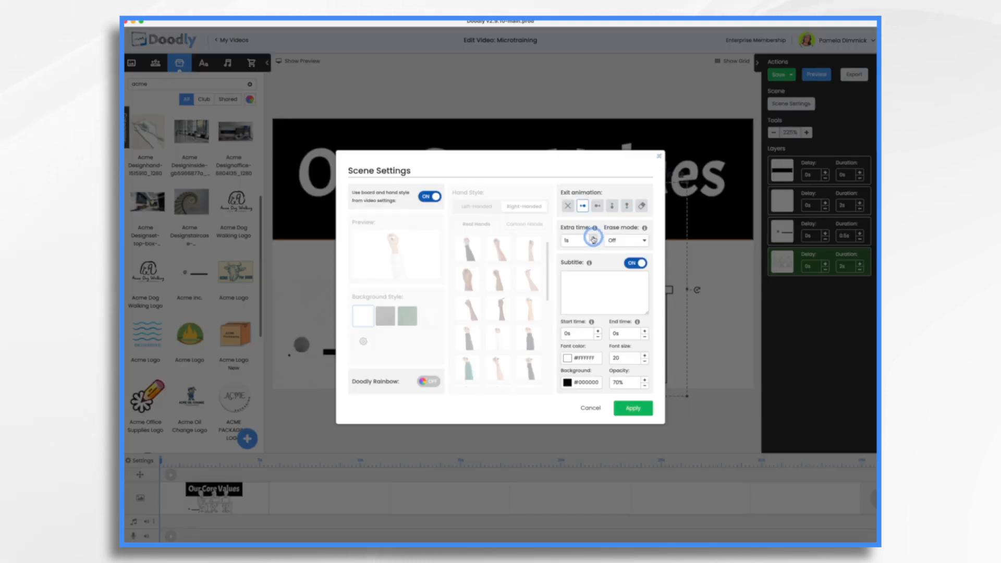
pyautogui.click(593, 236)
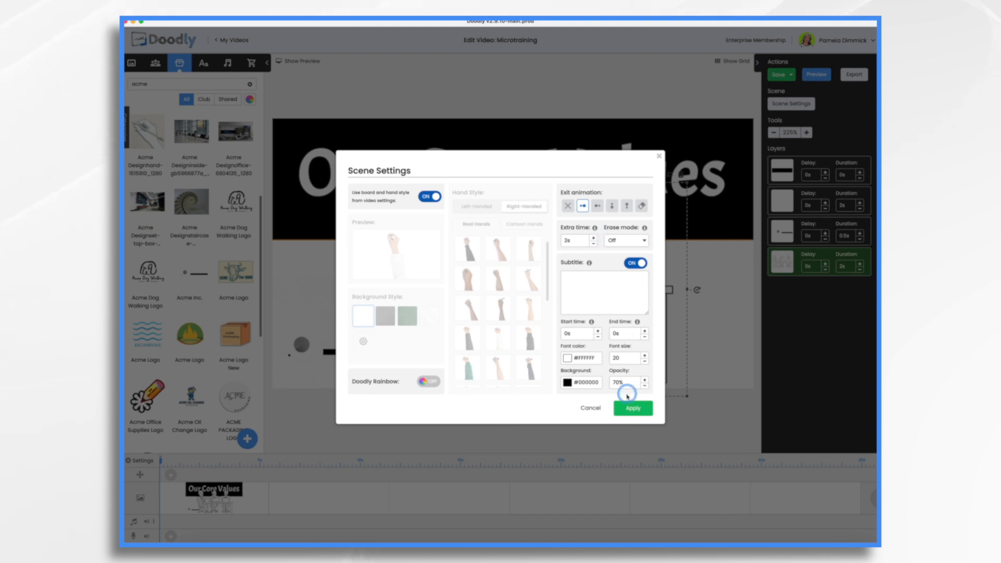
pyautogui.click(631, 408)
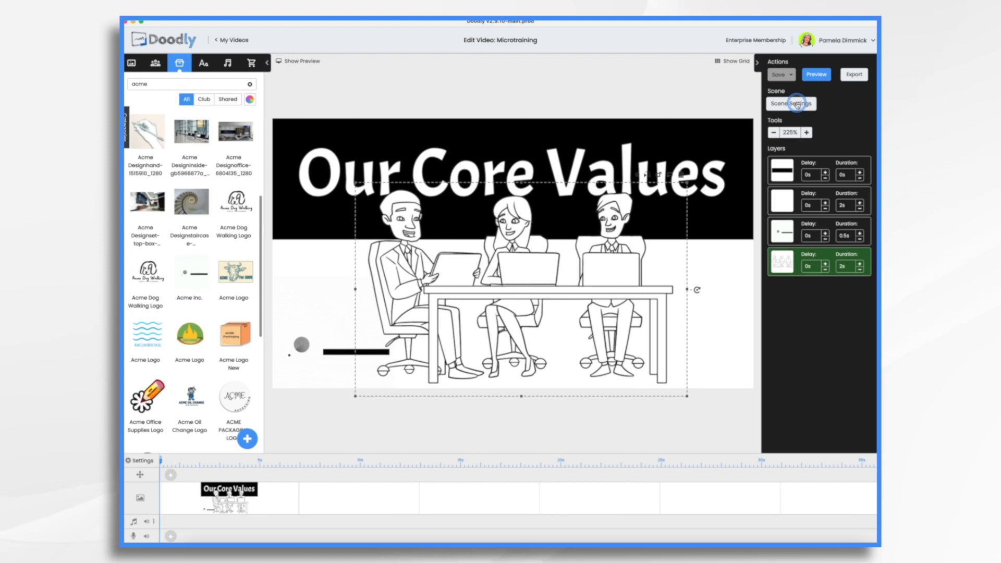
# Give the scene Smart erase mode and the 'Welcome to Acme Corporation – a company built on four core values…' subtitle, then save.
pyautogui.click(790, 103)
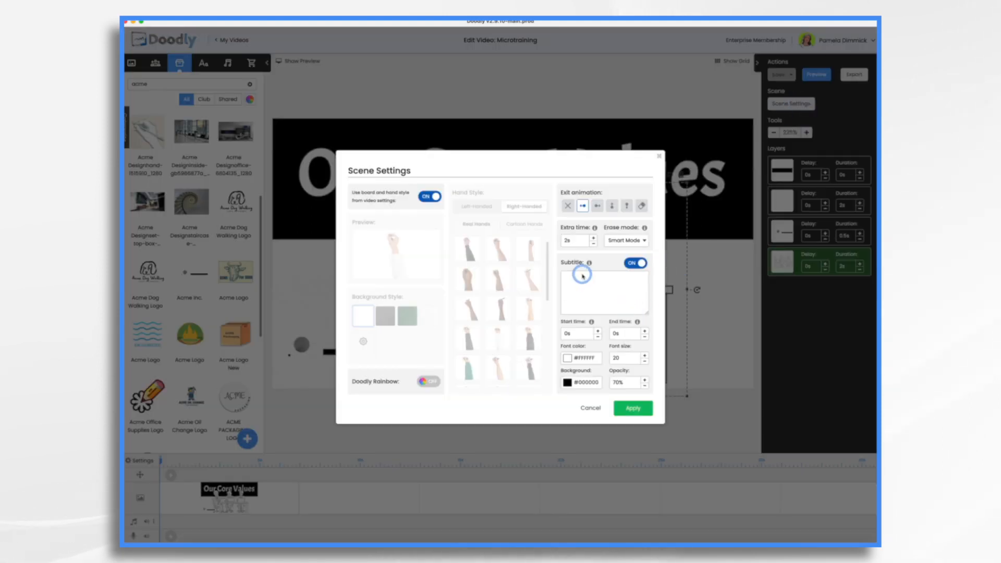
pyautogui.write('Welcome to Acme Corporation – a company built on four core values: customer focus, innovation, excellence, and integrity.')
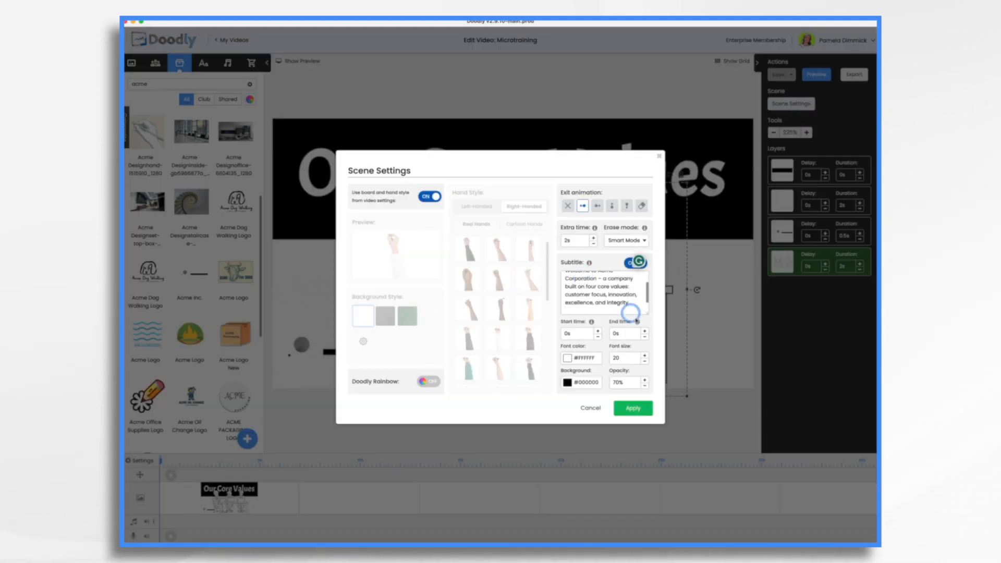
pyautogui.click(632, 407)
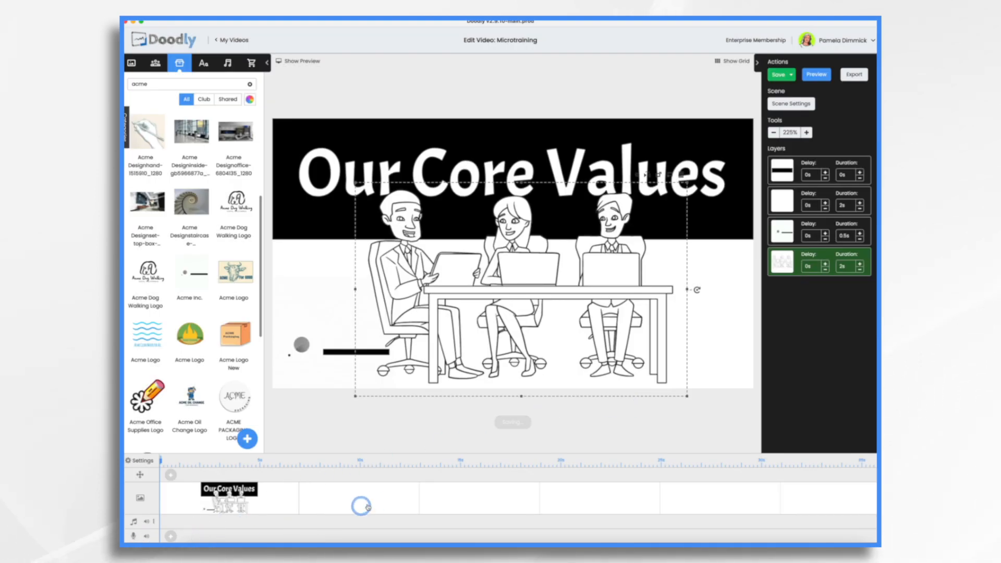
pyautogui.click(778, 74)
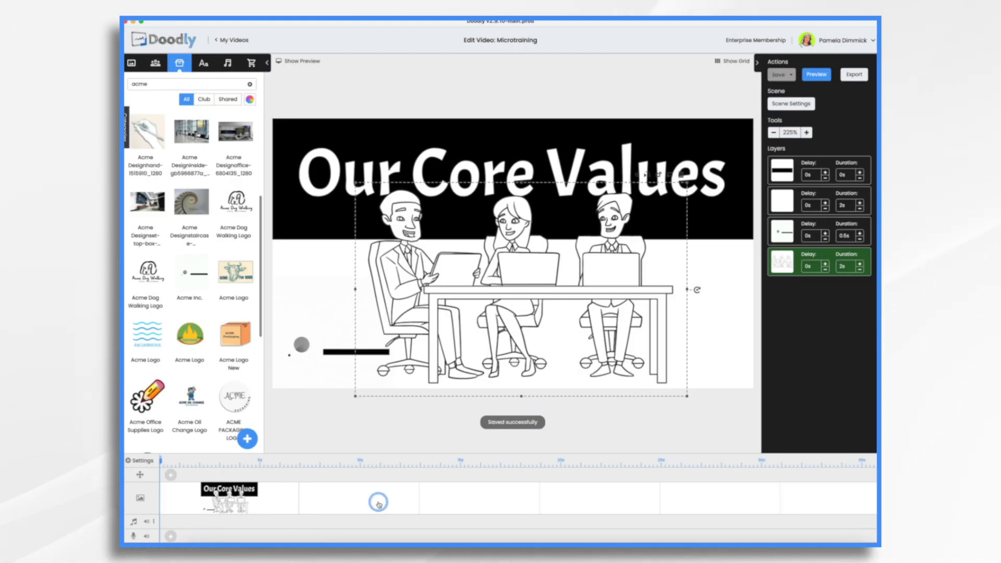
pyautogui.click(790, 103)
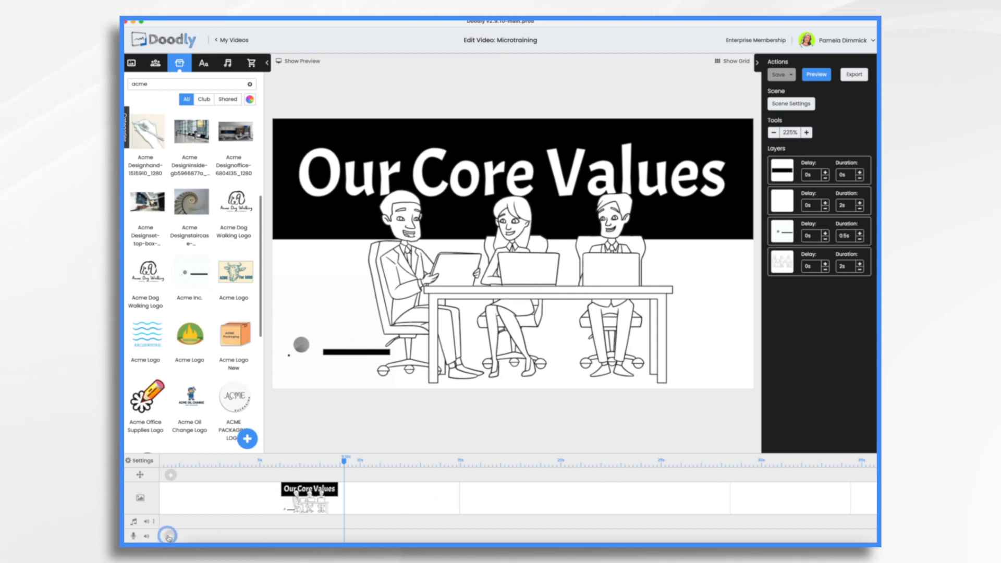
# Record the spoken narration for the opening scene onto the voice track.
pyautogui.click(167, 536)
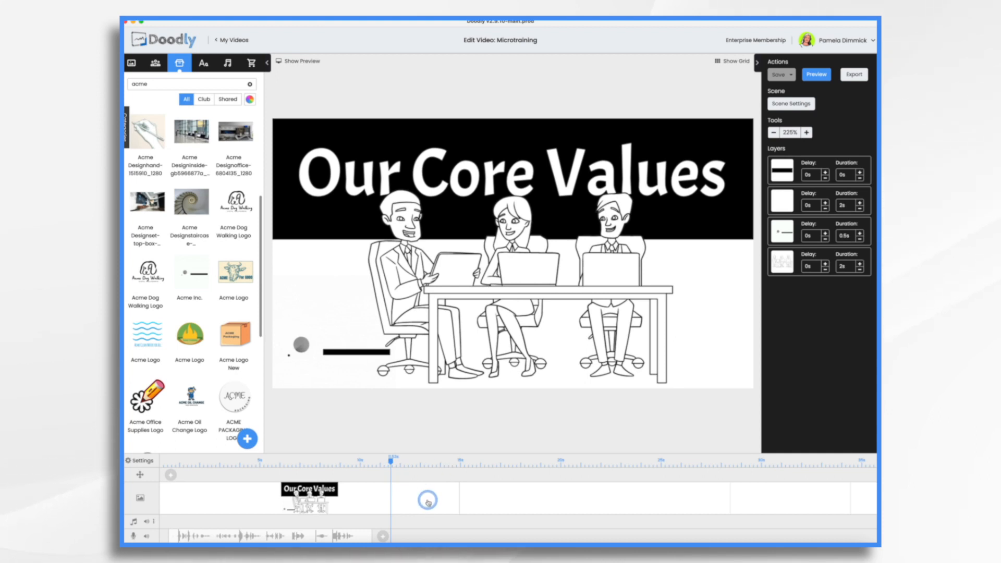
# Raise the first scene's Extra time to 5 seconds and record another narration clip.
pyautogui.click(790, 103)
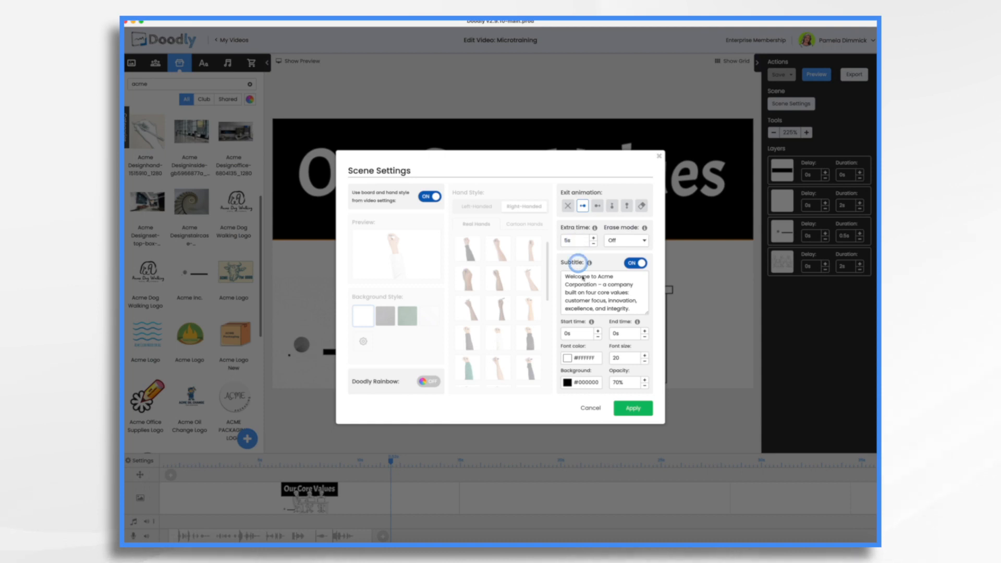
pyautogui.click(632, 407)
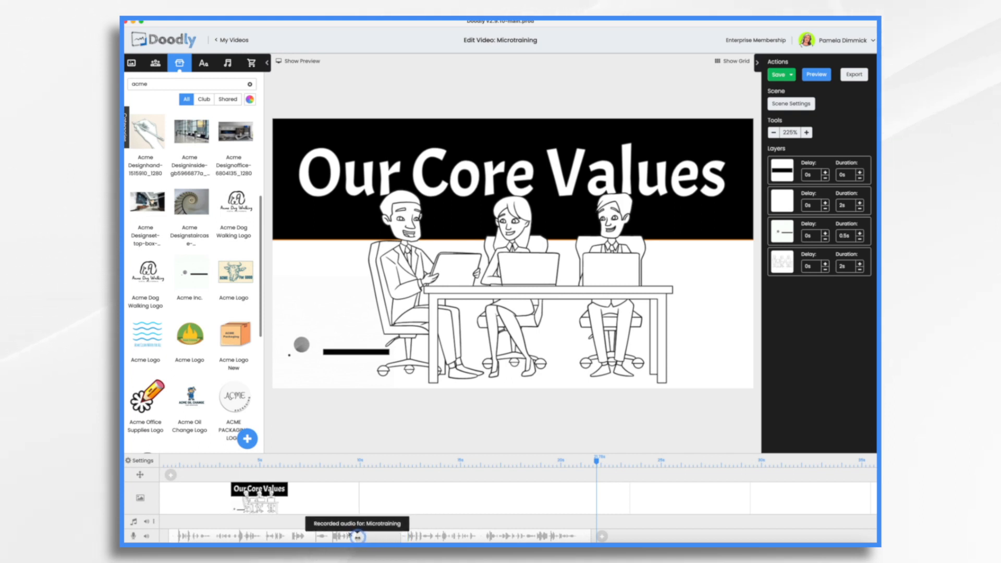
pyautogui.click(450, 536)
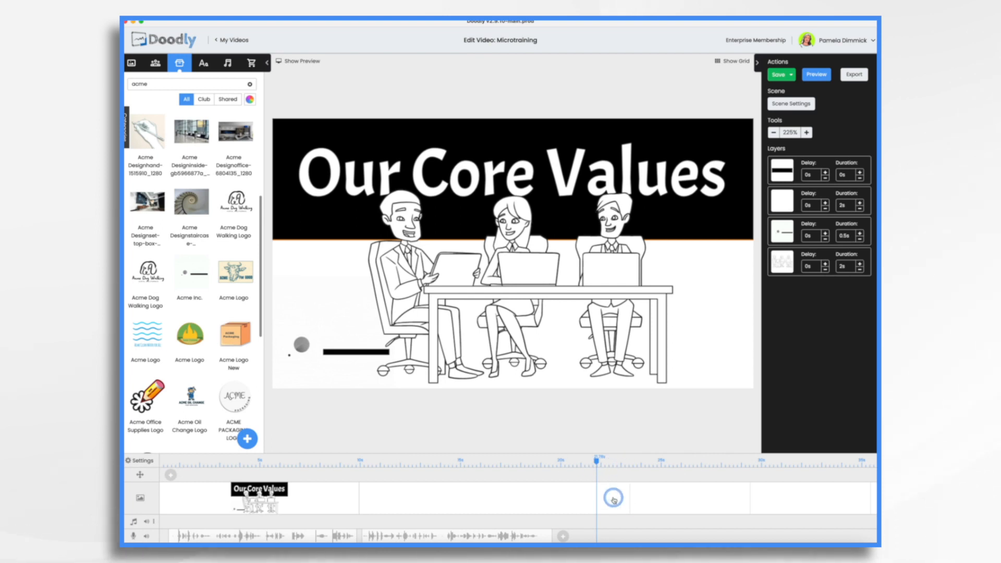
# Add a blank second scene and give it the customer-focus subtitle in Scene Settings.
pyautogui.click(791, 103)
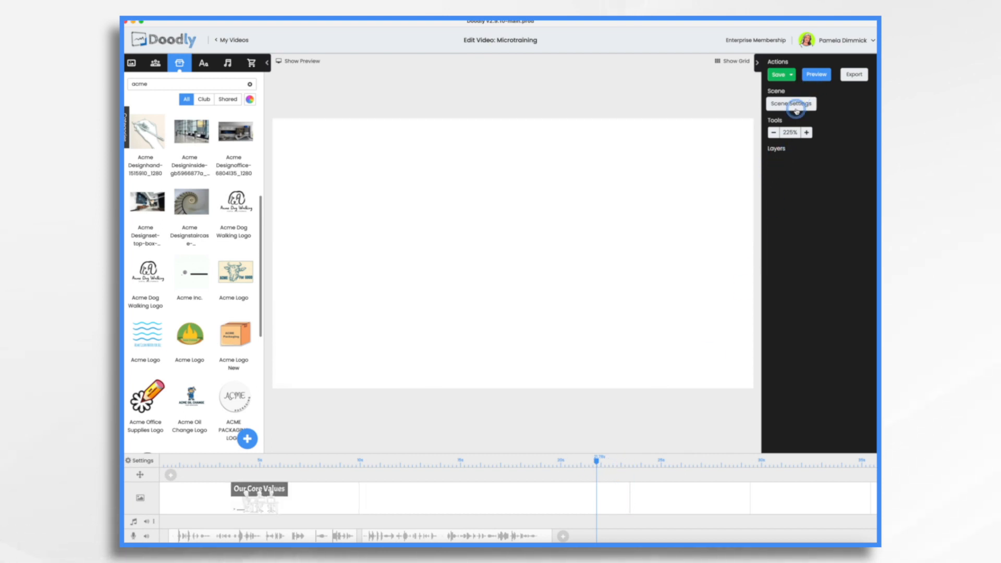
pyautogui.click(790, 103)
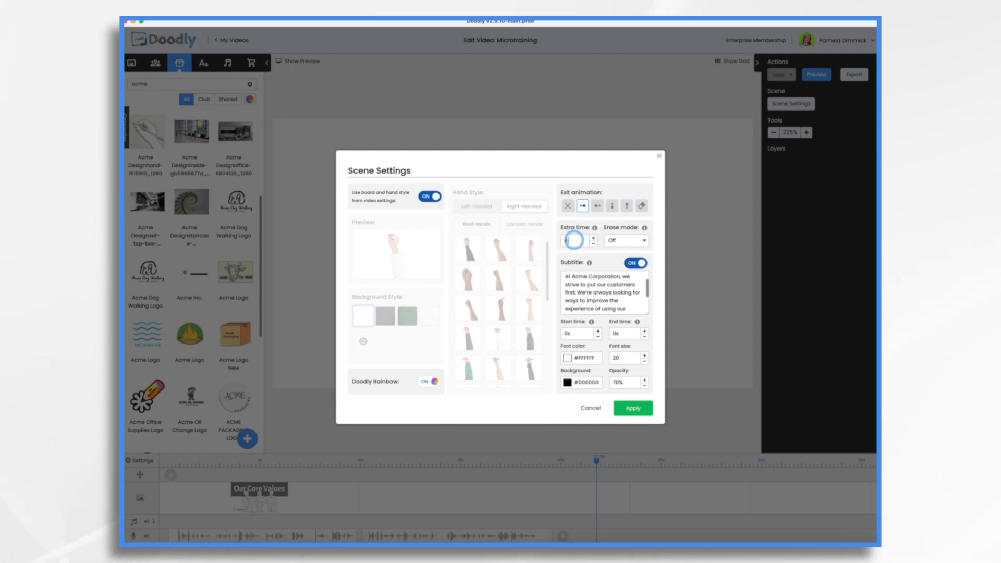
pyautogui.click(632, 407)
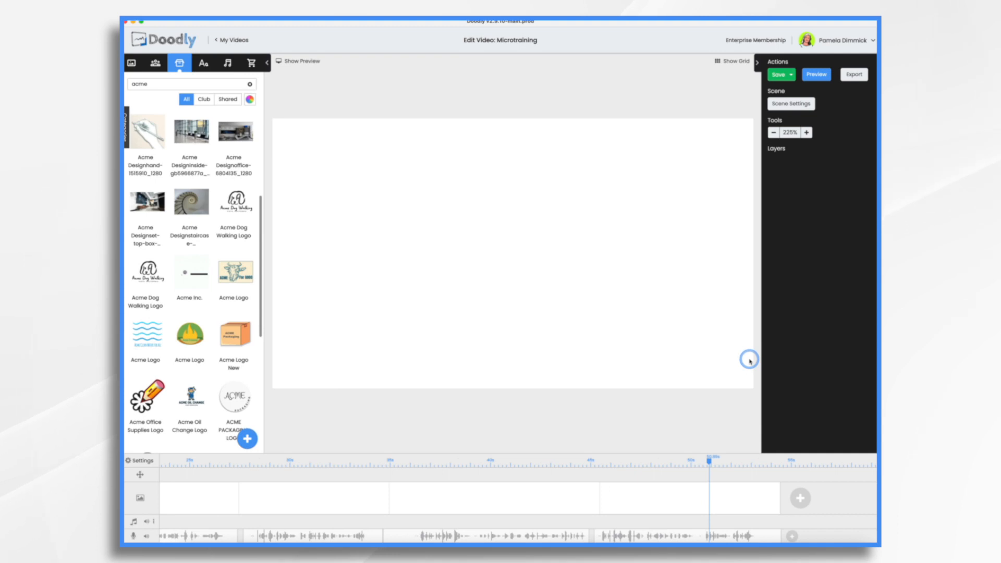
pyautogui.moveTo(750, 363)
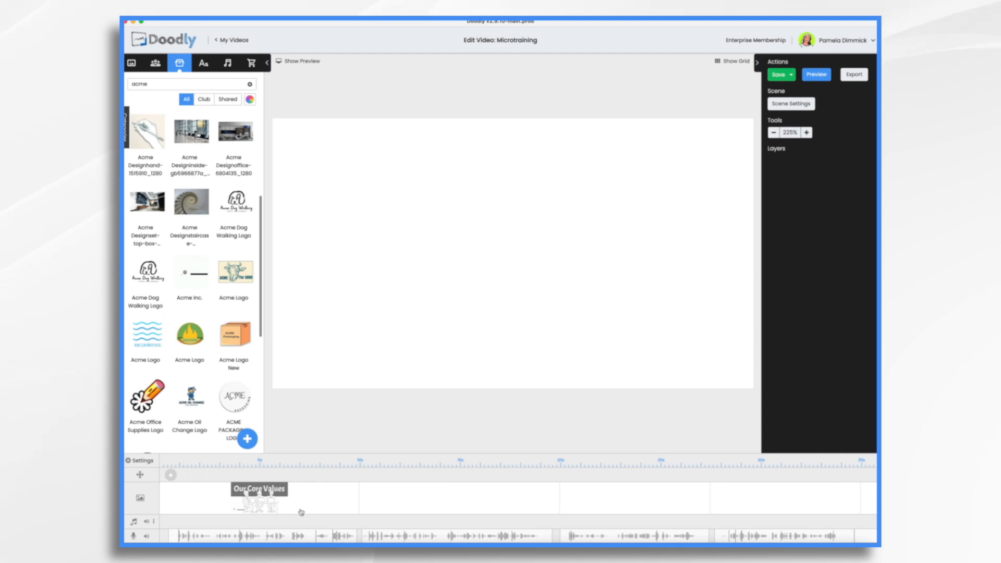
# Turn off subtitles for the whole video in Video Settings and apply.
pyautogui.click(138, 461)
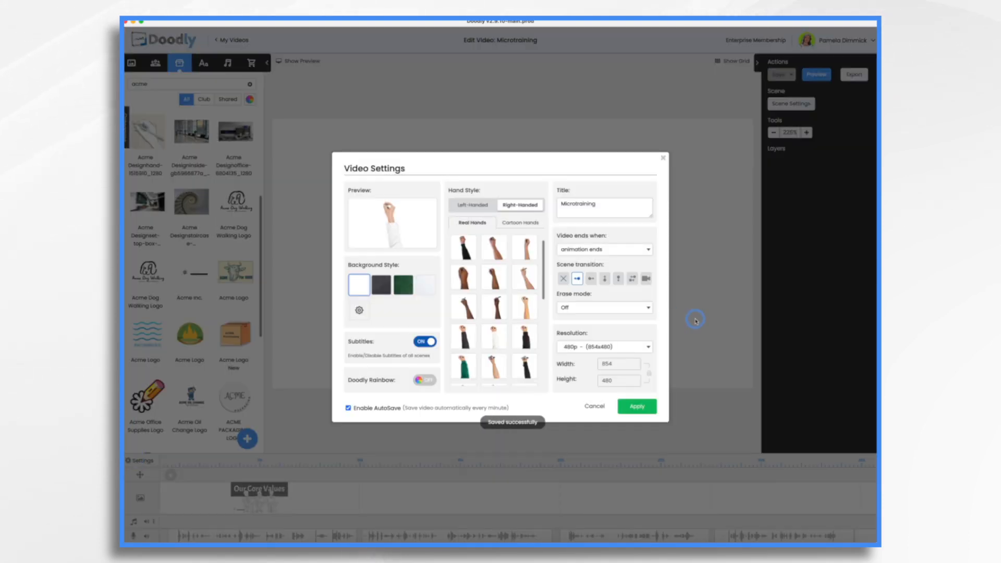
pyautogui.click(425, 341)
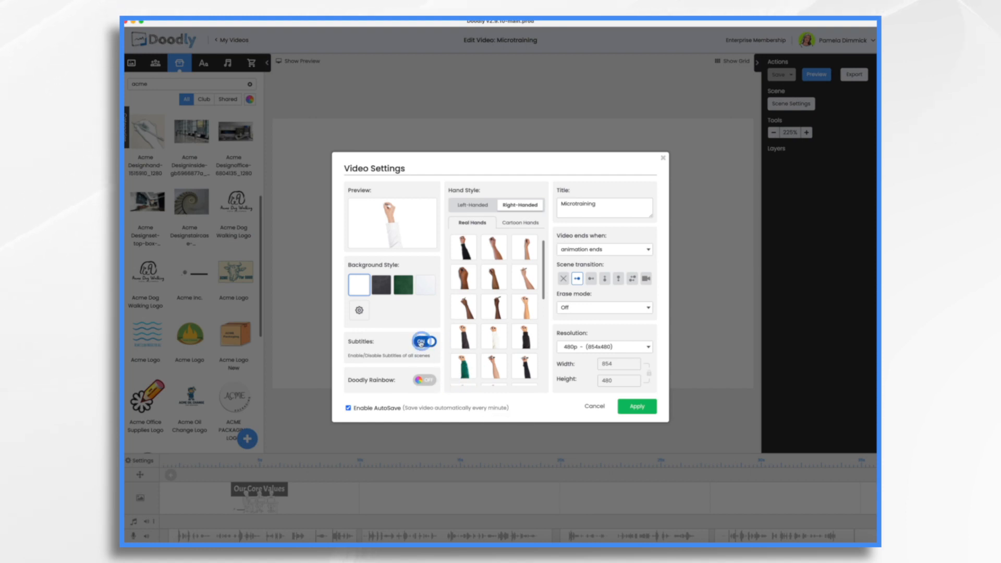
pyautogui.click(421, 342)
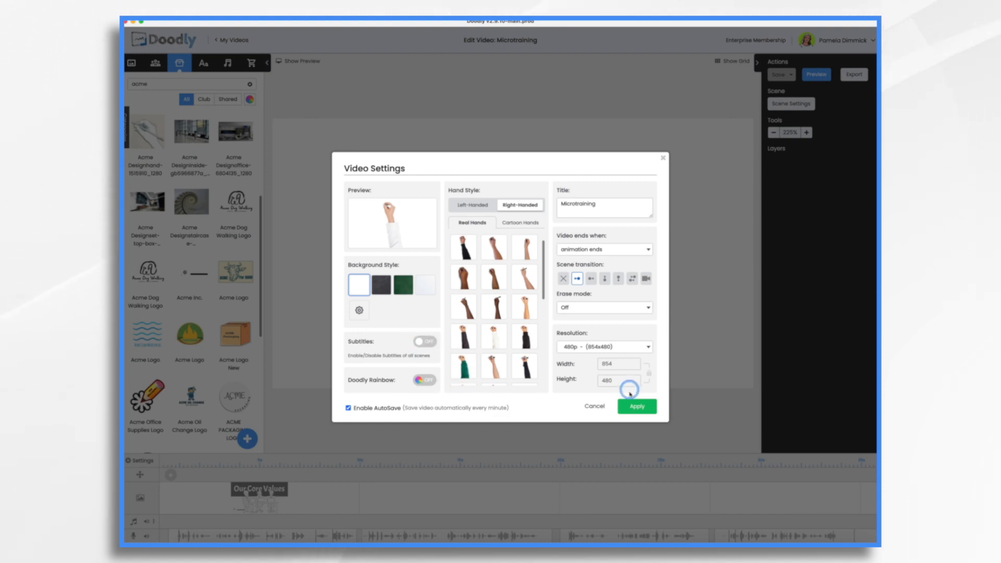
pyautogui.click(636, 405)
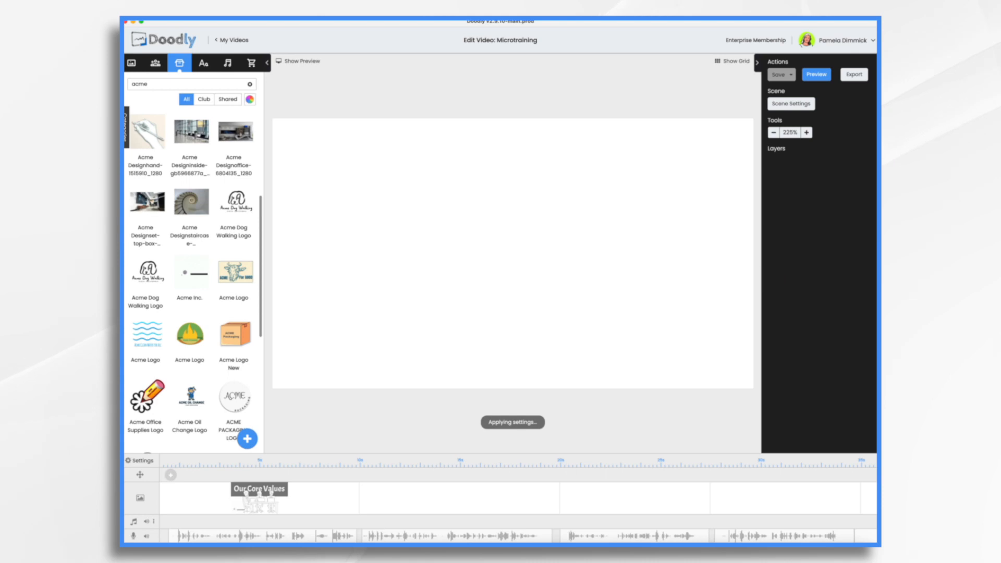
# Preview the Our Core Values scene drawing in, replay it, then close the preview.
pyautogui.click(816, 74)
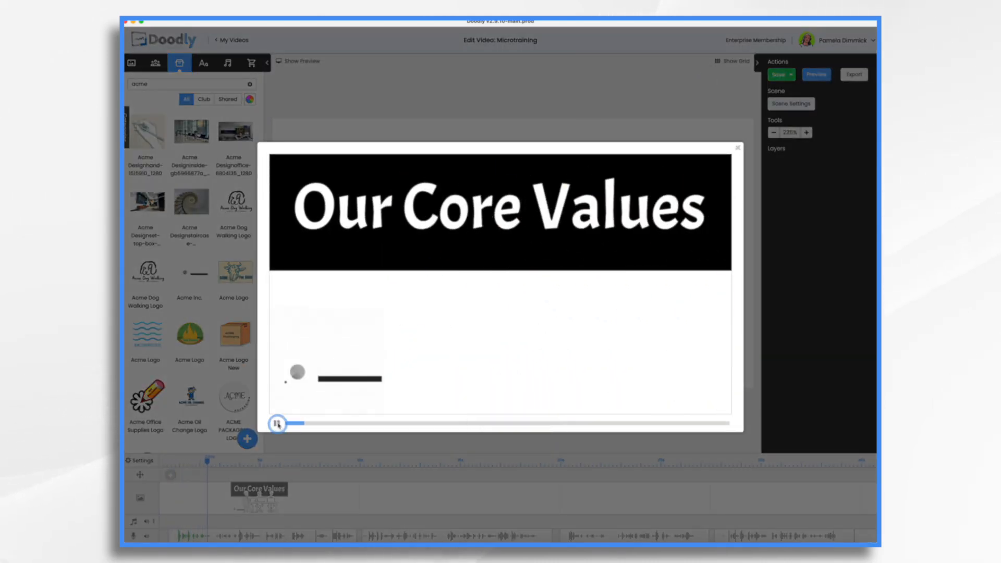
pyautogui.click(278, 422)
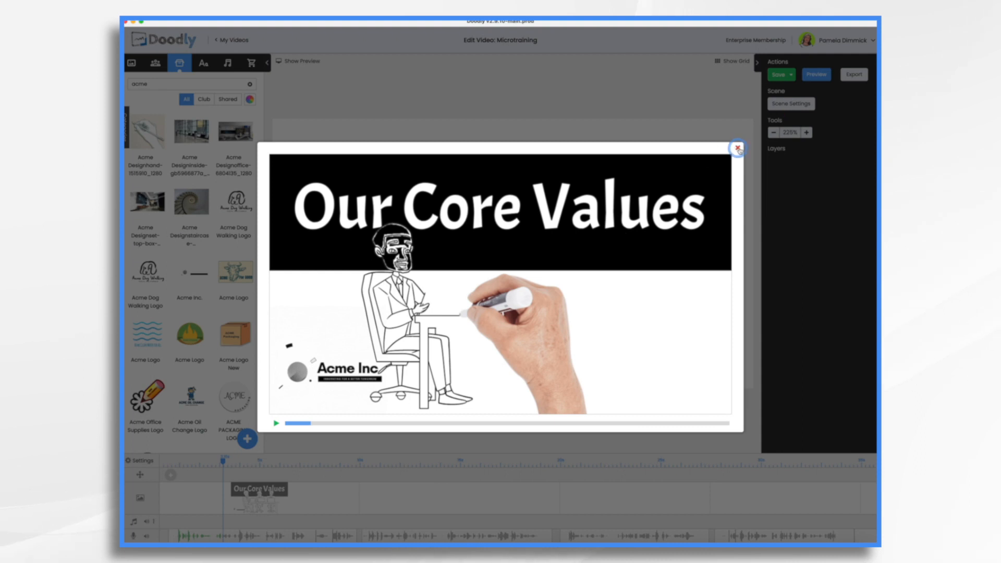
pyautogui.click(737, 149)
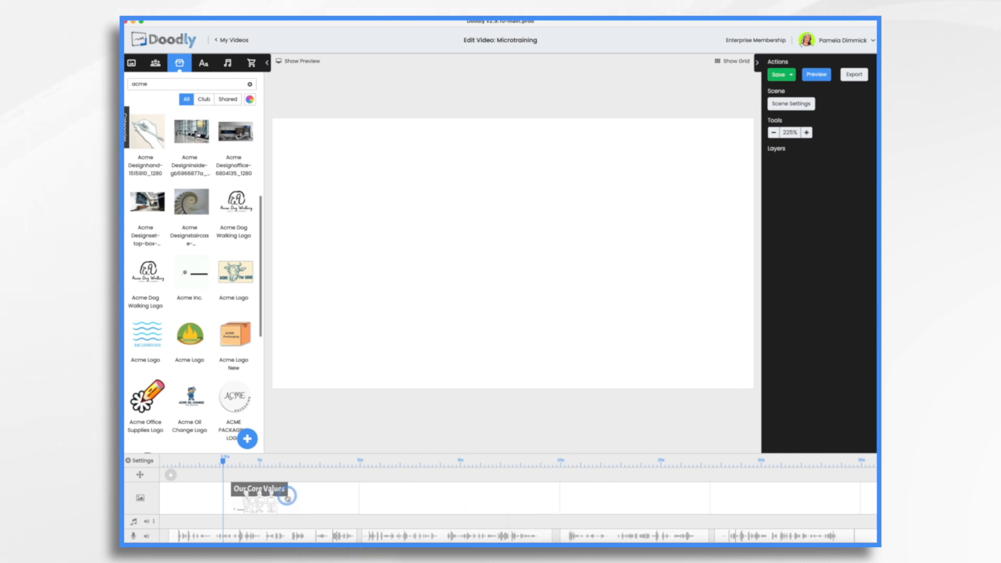
# Duplicate the title scene and retype the copies' headings as Customers First, Innovation, Excellence, Integrity.
pyautogui.click(258, 494)
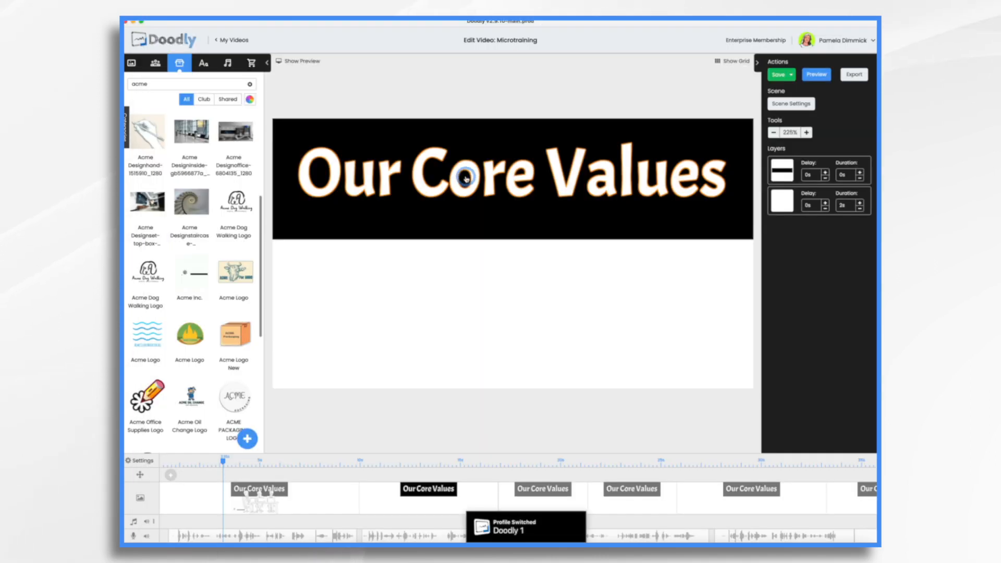
pyautogui.doubleClick(467, 177)
pyautogui.write('Customers First')
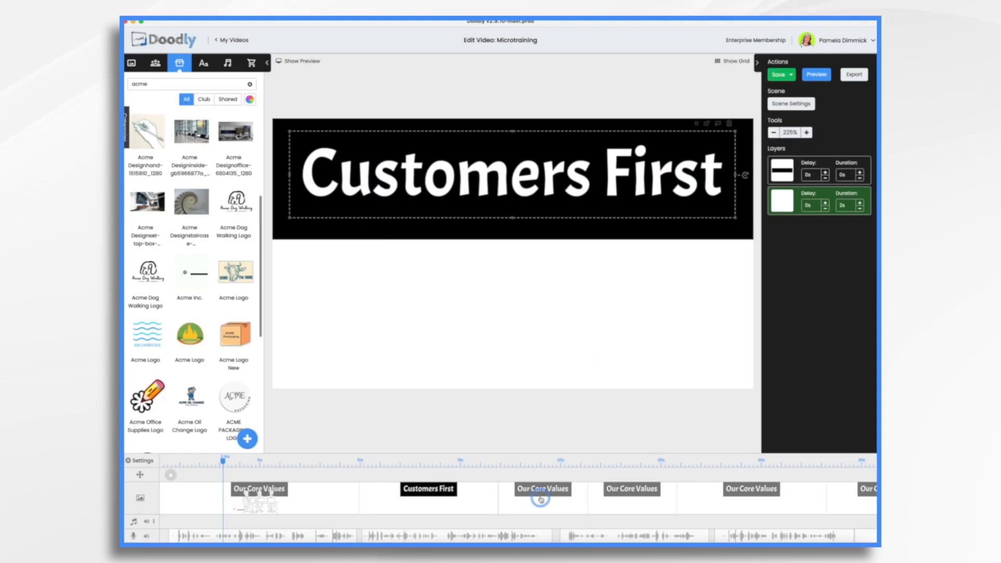
pyautogui.click(778, 75)
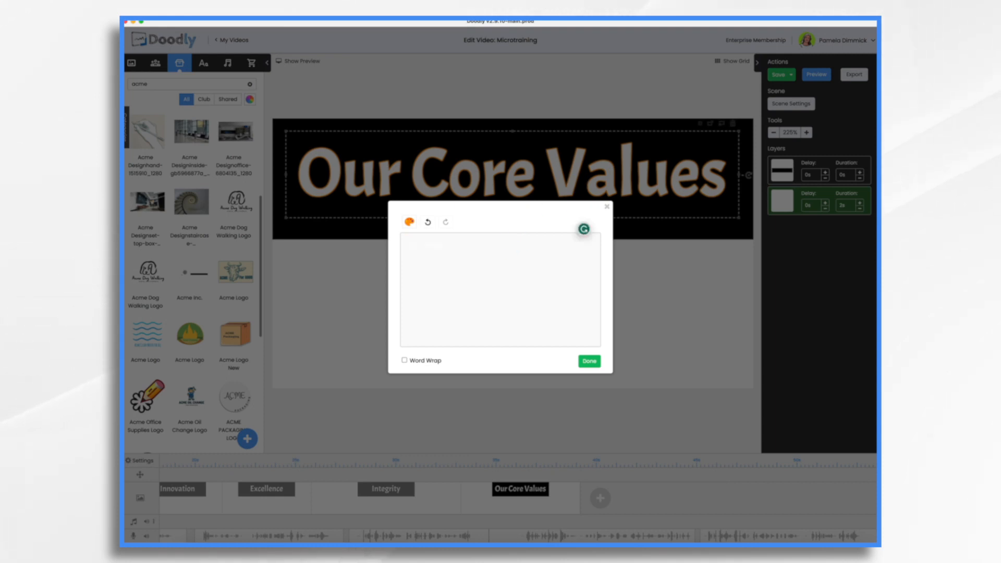
pyautogui.click(588, 361)
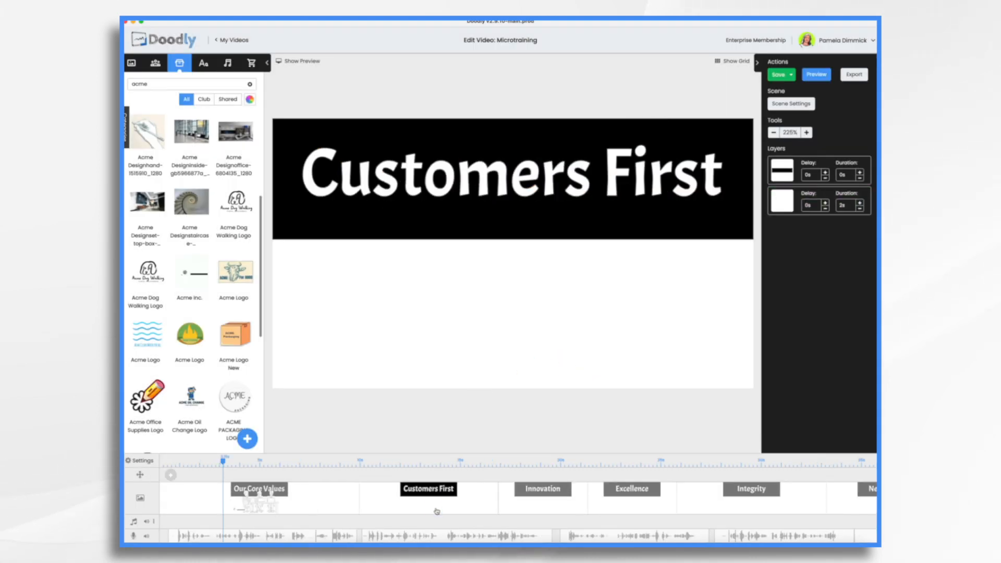
# Add the woman-with-sign character and place a gold star on her sign with a short draw duration.
pyautogui.click(154, 62)
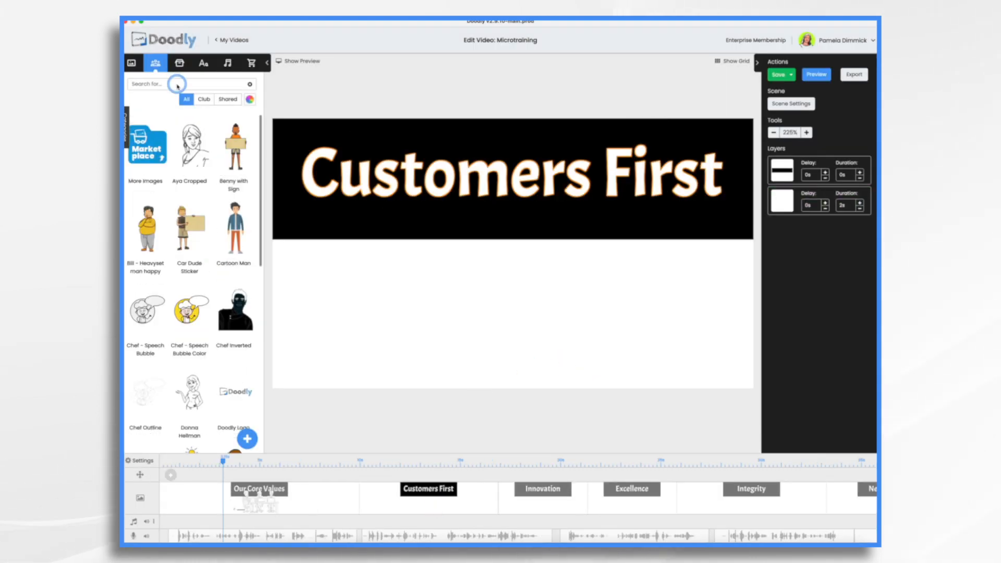
pyautogui.write('sign')
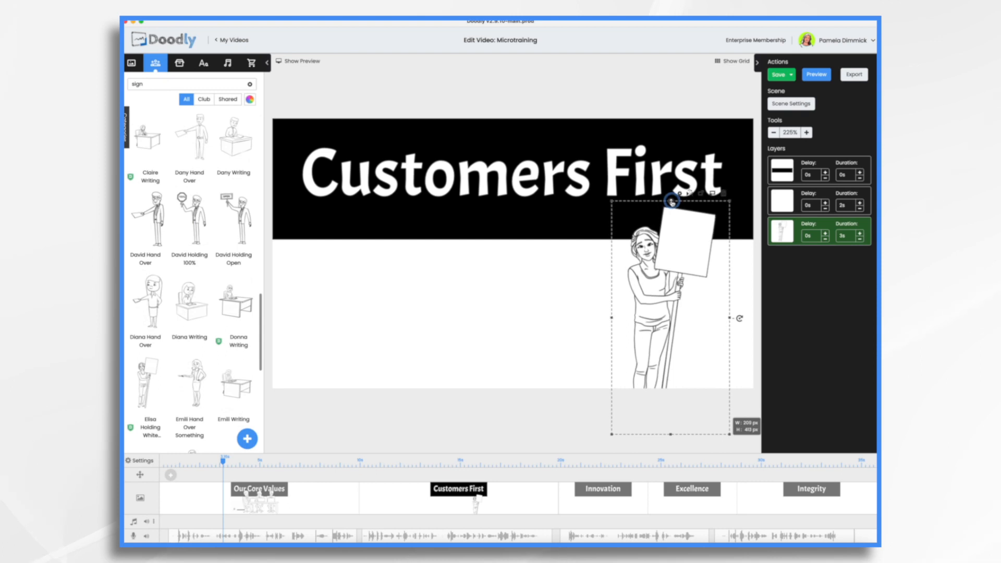
pyautogui.click(179, 62)
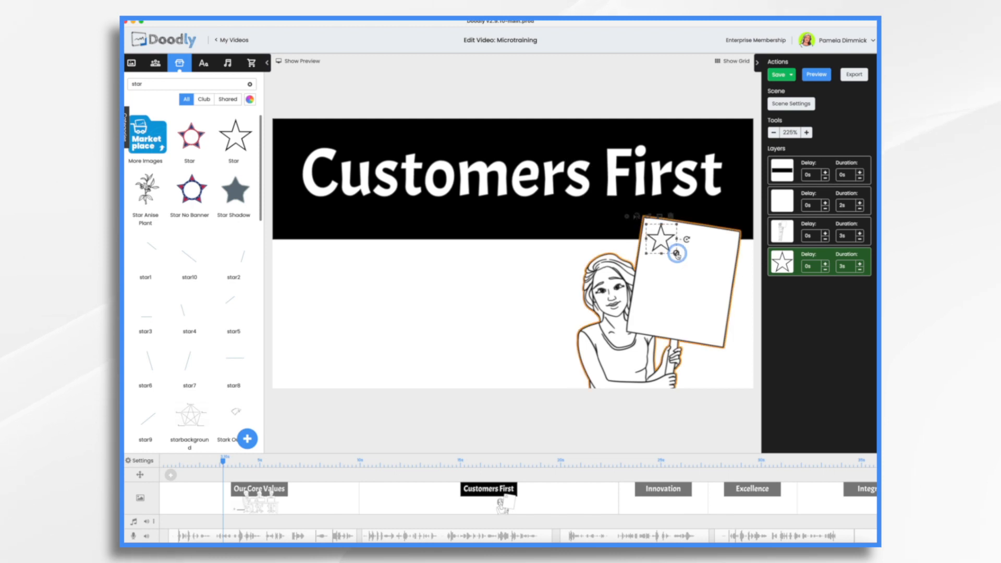
pyautogui.moveTo(677, 255); pyautogui.dragTo(642, 233)
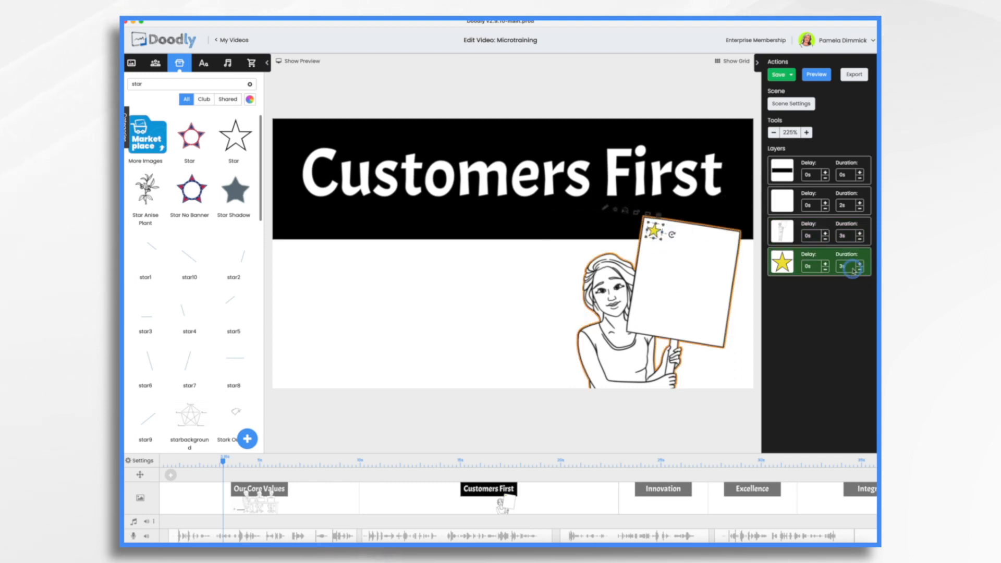
pyautogui.click(859, 269)
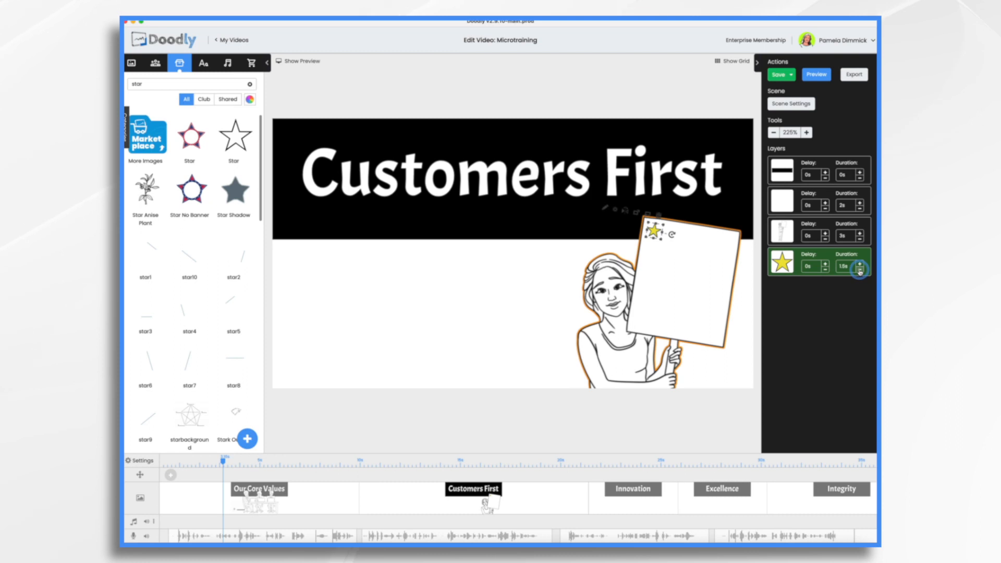
pyautogui.click(861, 268)
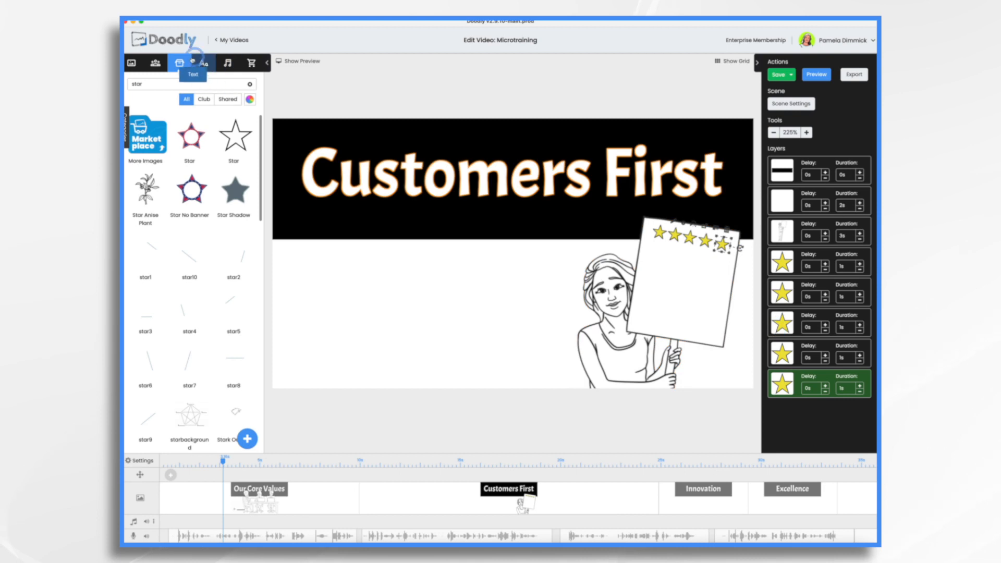
# Add the 'Acme Rocks! Highly Recommend!' sign text, a second audio track, and save the project.
pyautogui.click(203, 62)
pyautogui.write('Acme Ro')
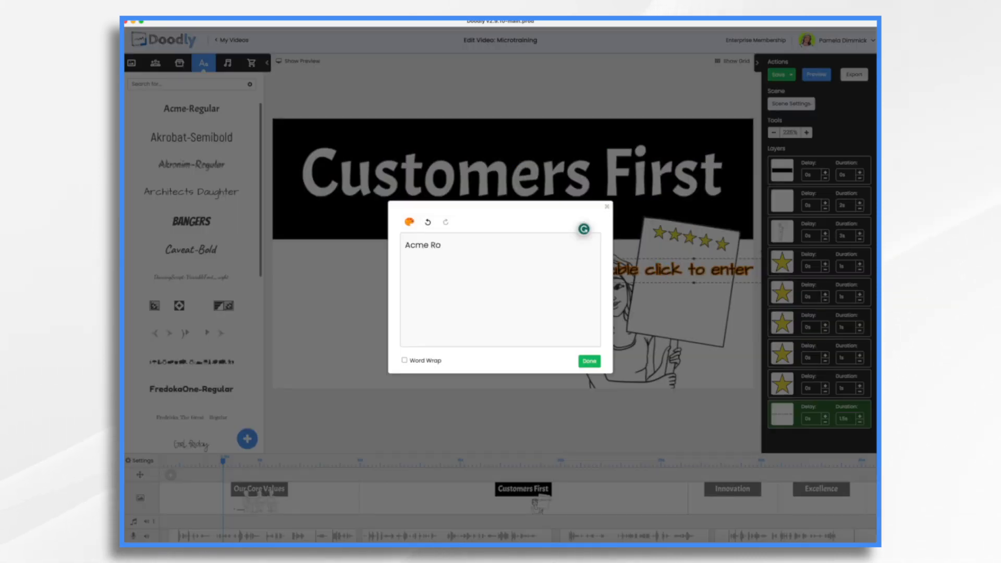
pyautogui.click(587, 361)
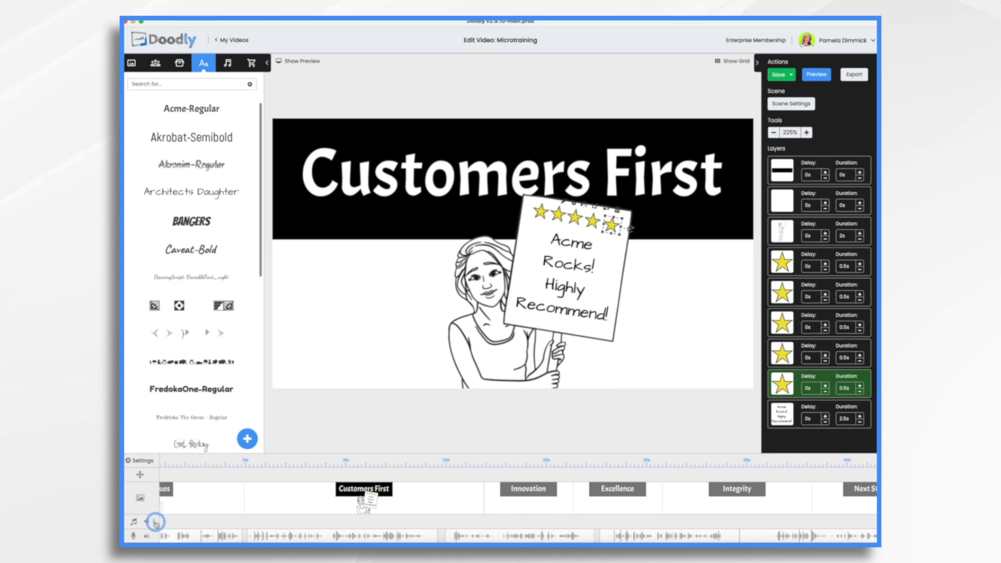
pyautogui.click(155, 521)
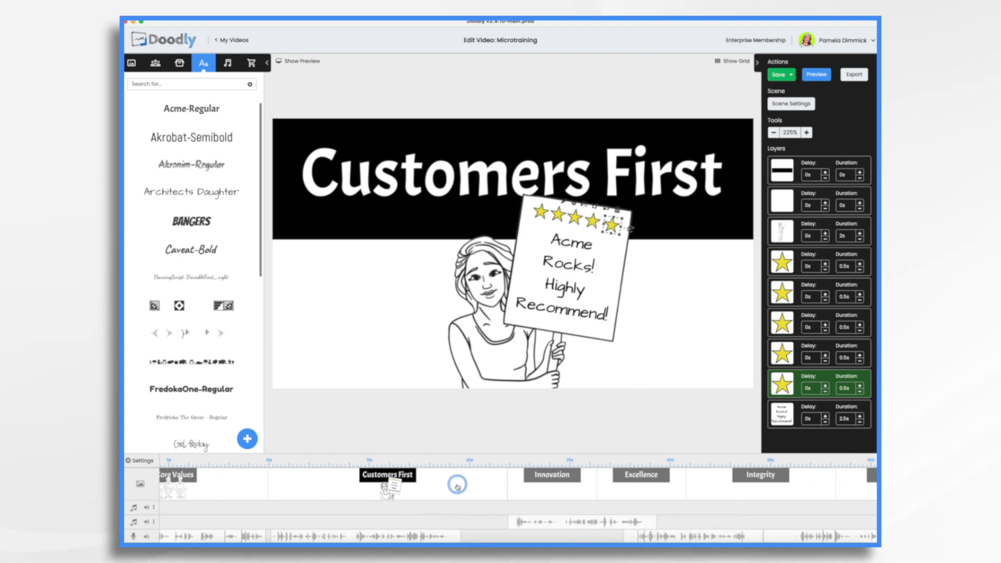
pyautogui.rightClick(388, 474)
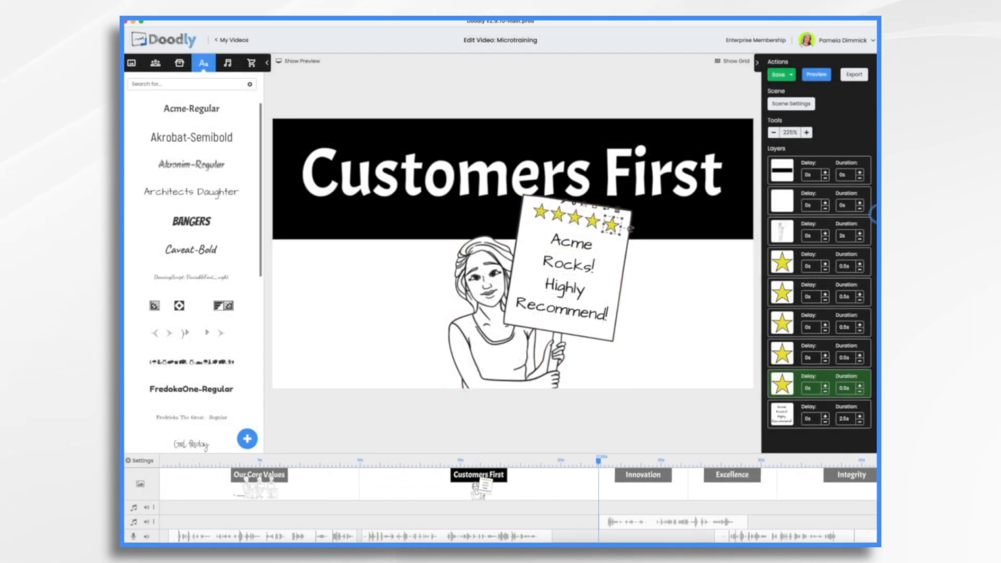
pyautogui.click(777, 74)
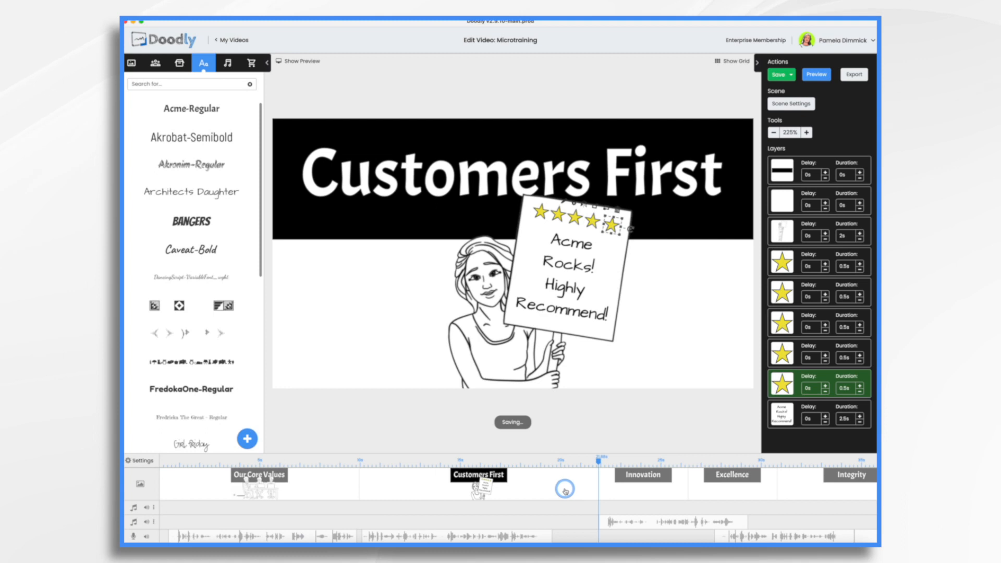
# Lower the Customers First scene's Extra time from 4.5 s to 2 s and apply.
pyautogui.click(791, 104)
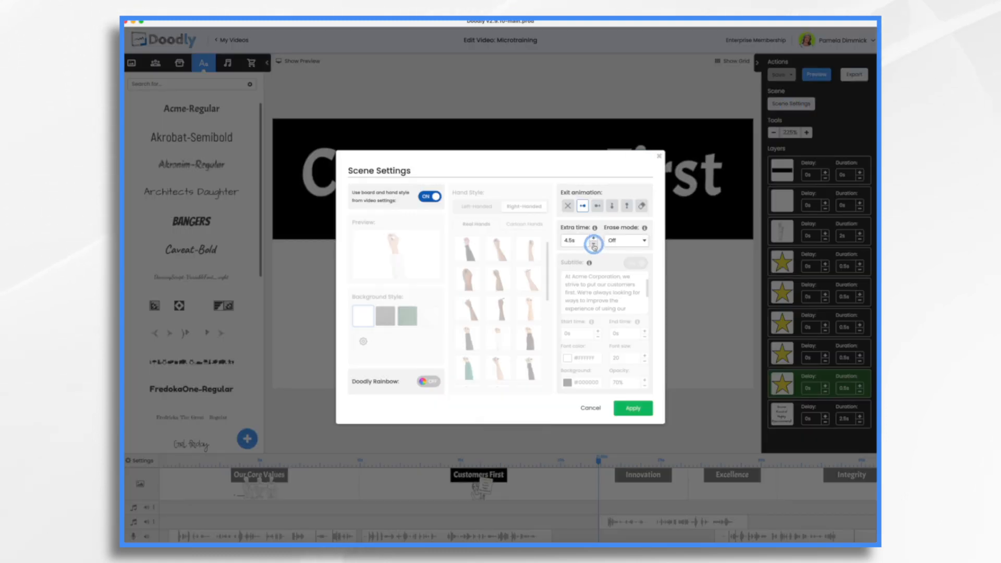
pyautogui.click(593, 244)
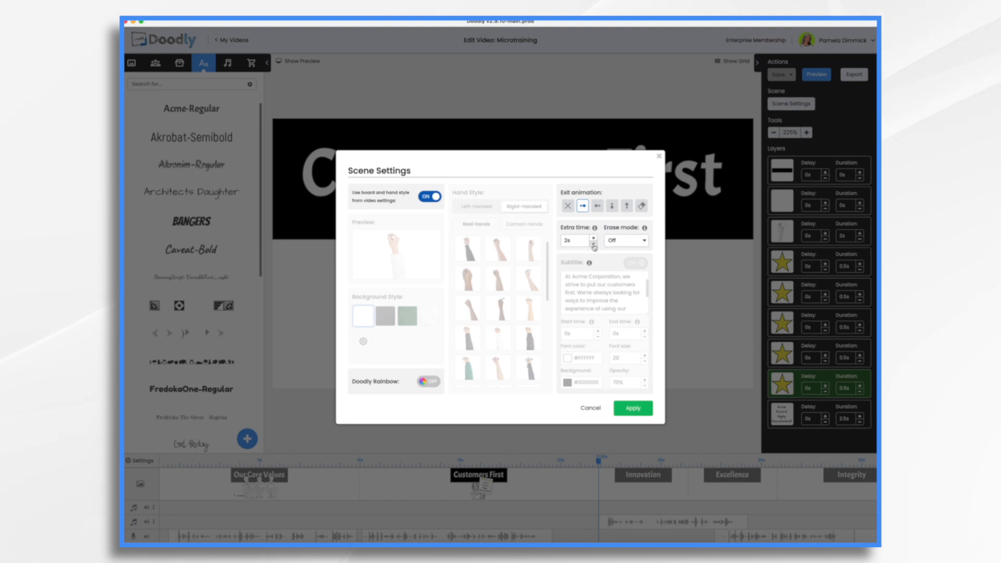
pyautogui.click(632, 407)
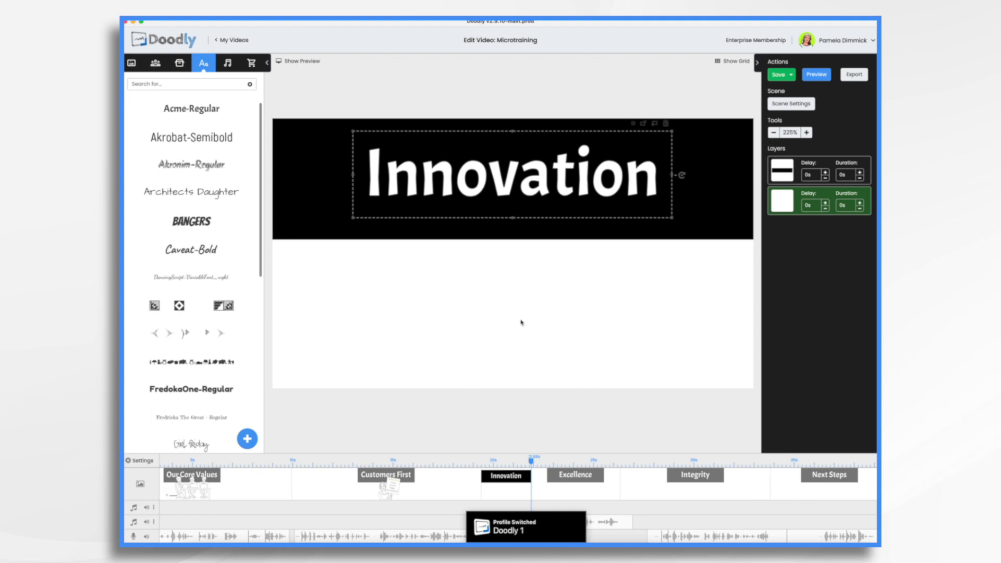
# Search the libraries for 'table' and the bulb prop for the Innovation scene.
pyautogui.click(154, 62)
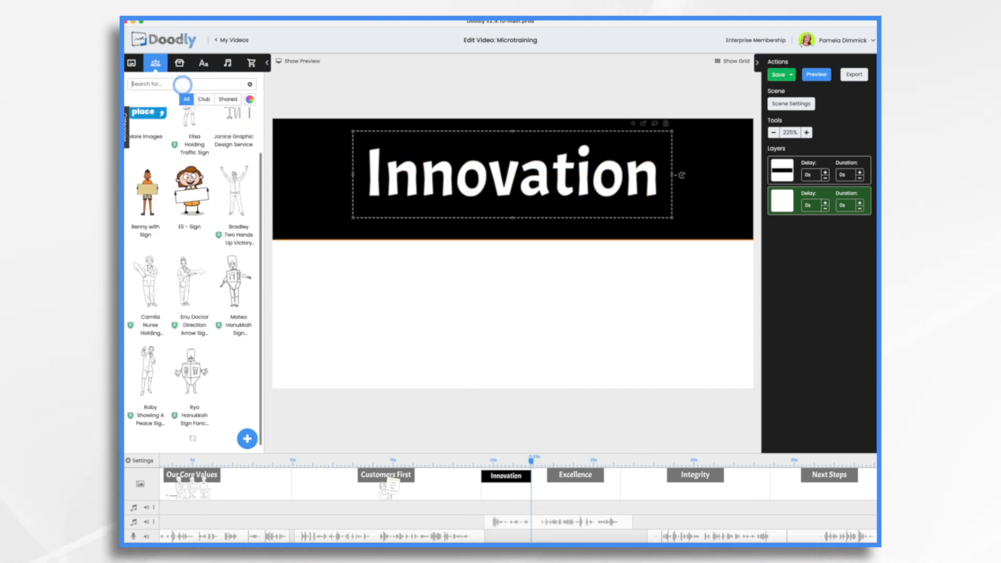
pyautogui.write('table')
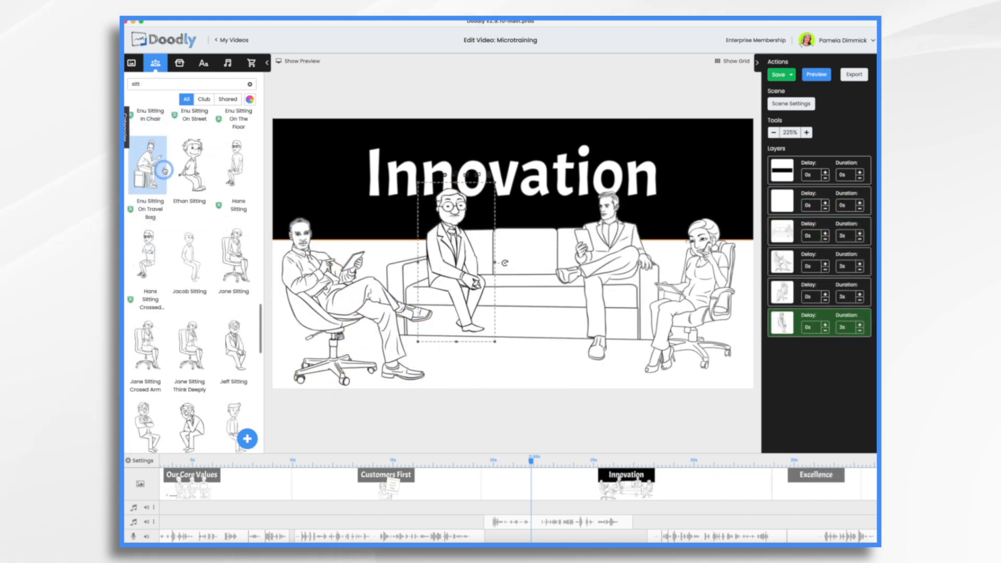
pyautogui.click(179, 63)
pyautogui.write('bulb')
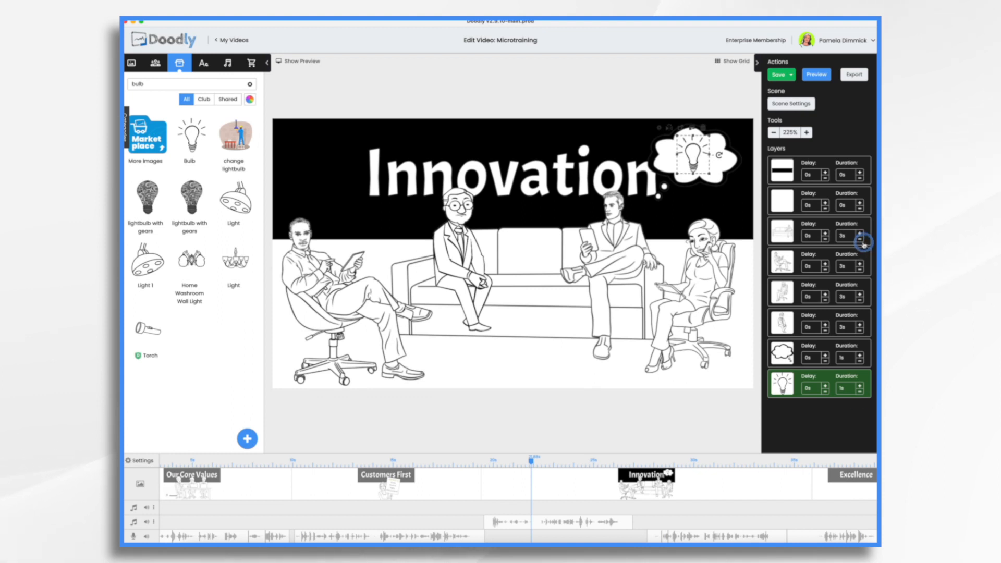
# Shorten the seated group's draw duration and place the lightbulb thought bubble above a character.
pyautogui.click(860, 239)
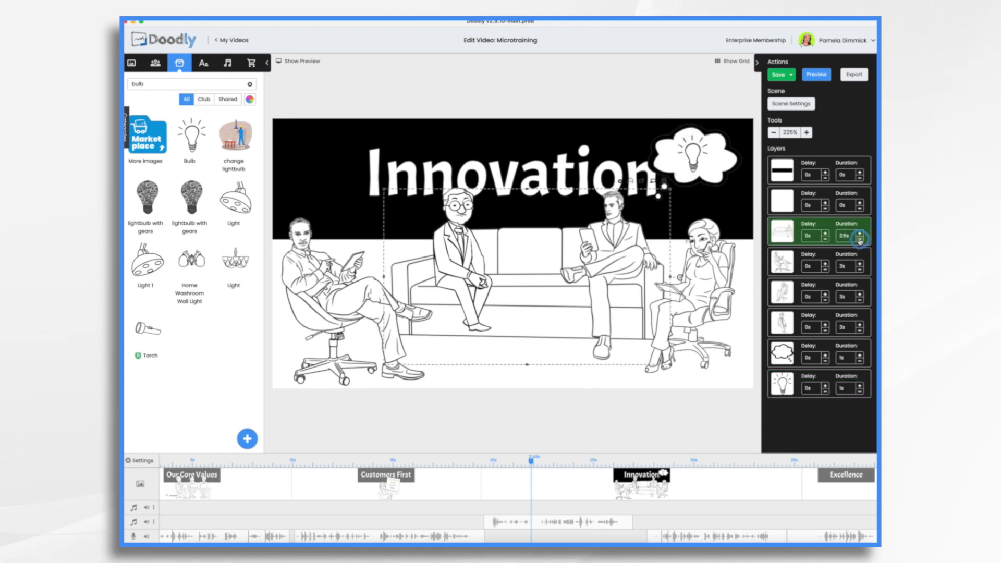
pyautogui.click(861, 239)
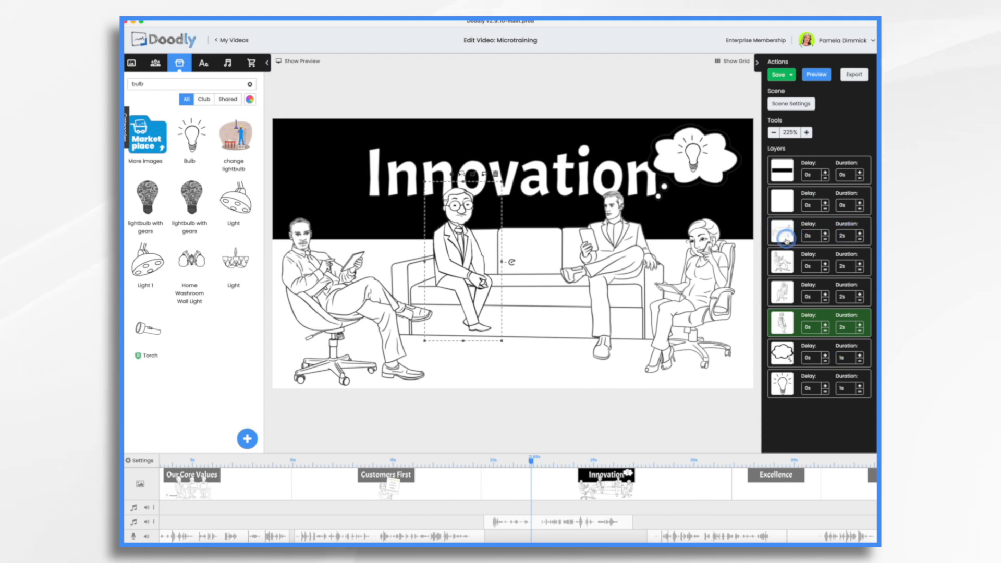
pyautogui.click(778, 74)
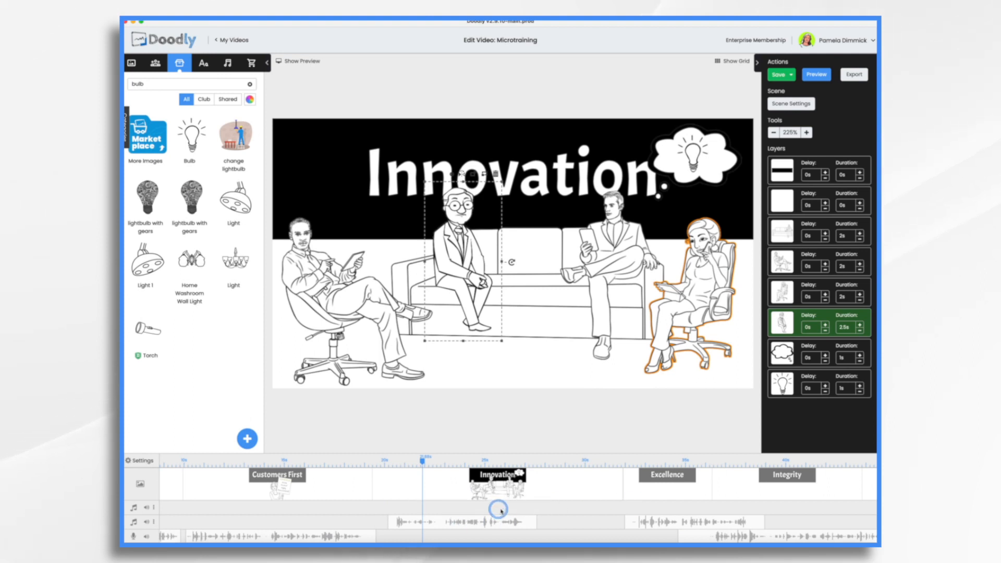
pyautogui.moveTo(638, 507)
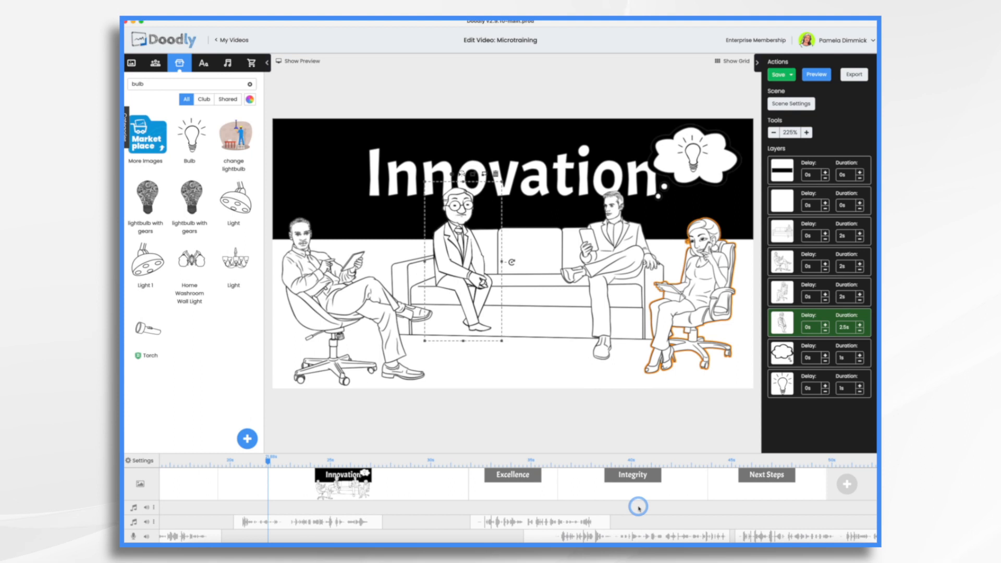
# In the Excellence scene, place and enlarge cheering characters beside the trophy with 2 s draw durations.
pyautogui.click(510, 475)
pyautogui.write('celebrat')
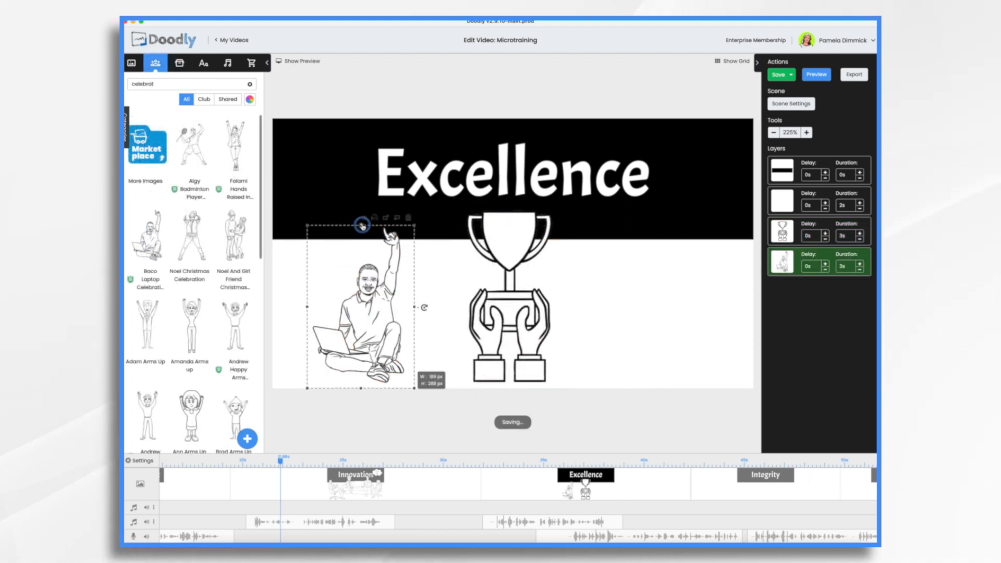
pyautogui.moveTo(361, 306); pyautogui.dragTo(357, 281)
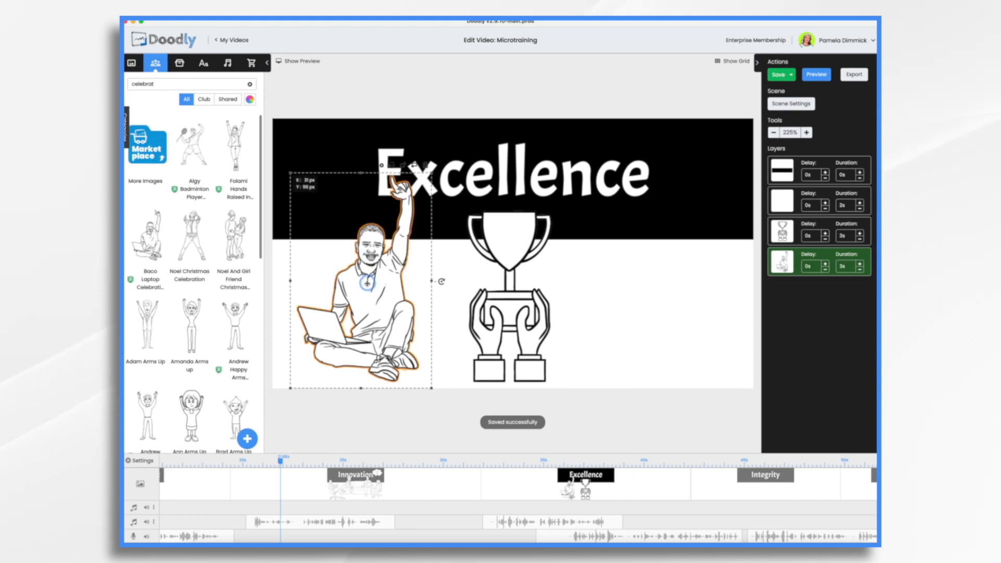
pyautogui.moveTo(357, 280); pyautogui.dragTo(638, 288)
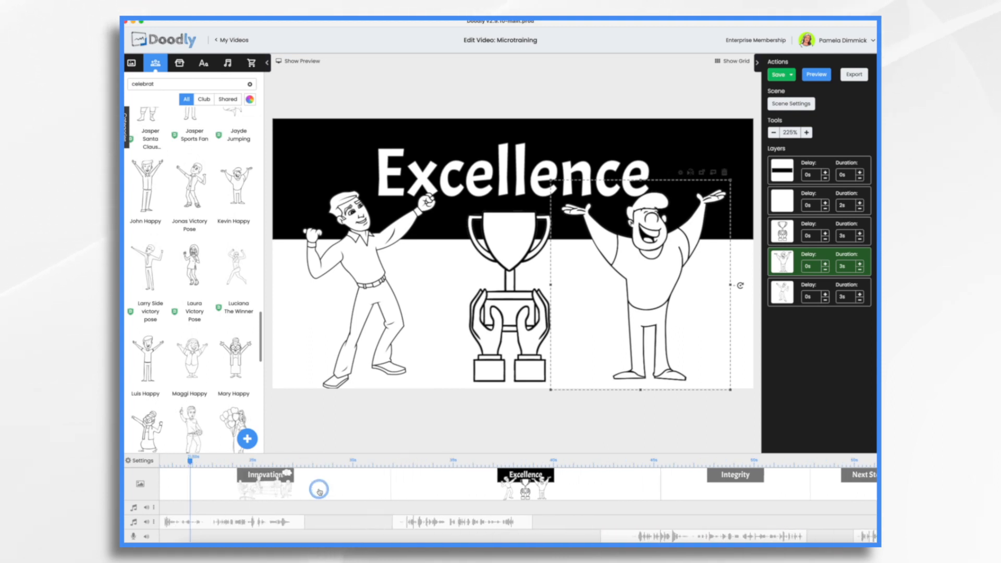
pyautogui.moveTo(635, 489)
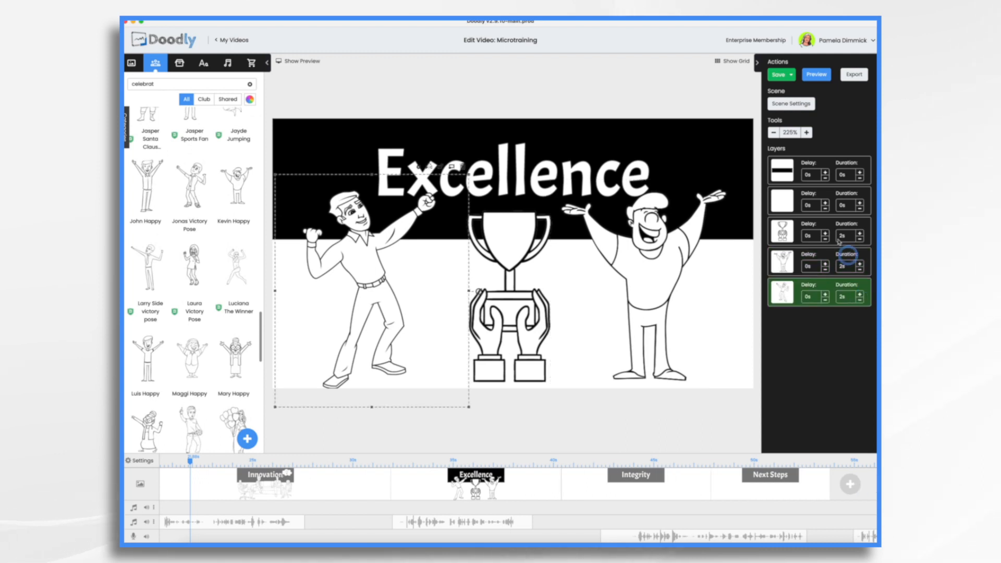
pyautogui.click(790, 103)
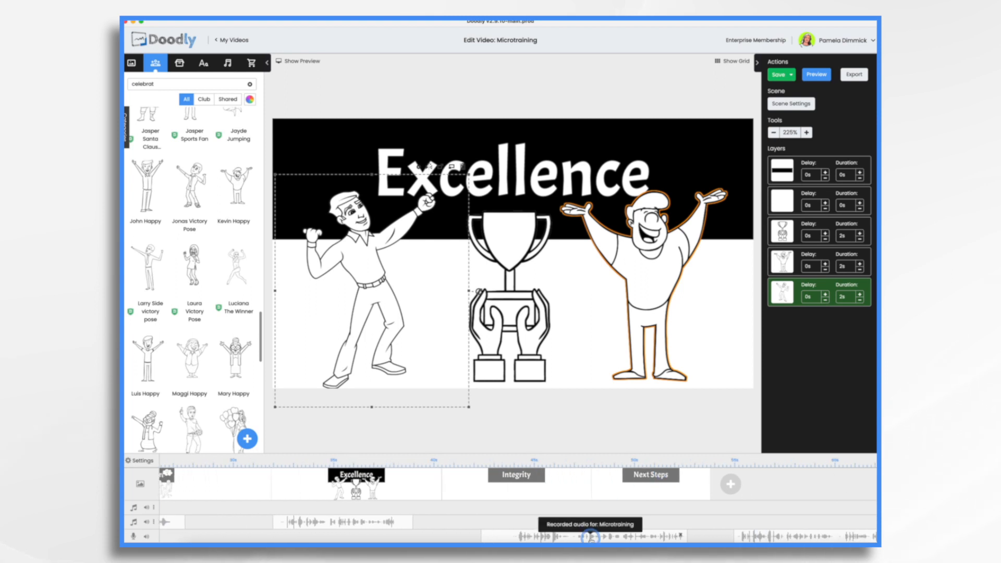
# Add the handshake prop to the Integrity scene and stretch it across the white area.
pyautogui.click(778, 74)
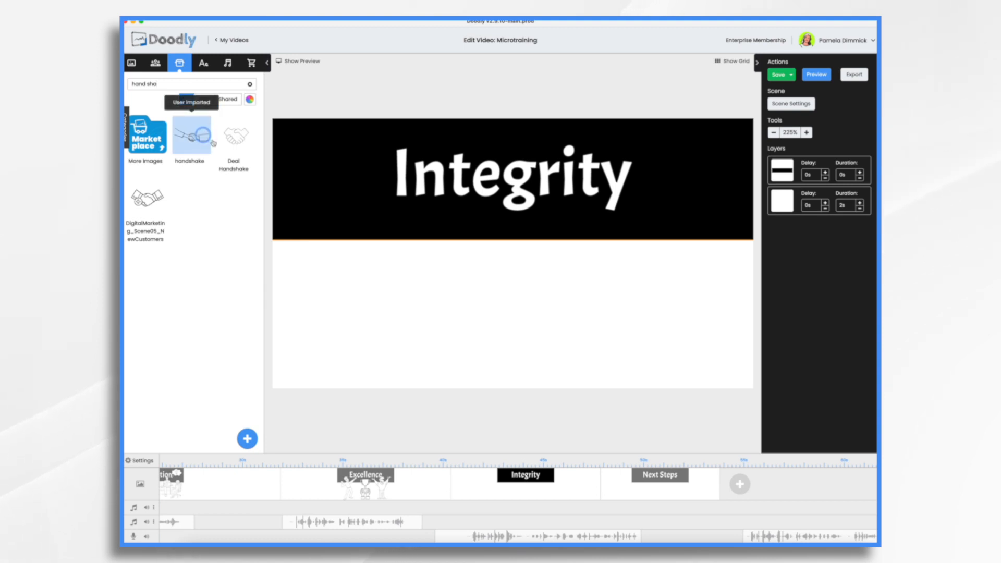
pyautogui.click(189, 137)
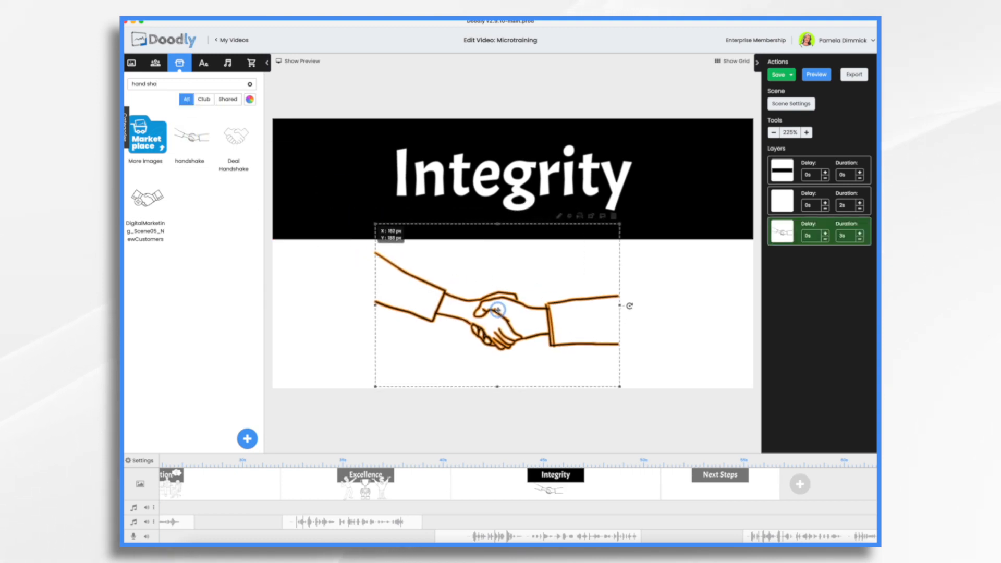
pyautogui.moveTo(498, 310); pyautogui.dragTo(517, 328)
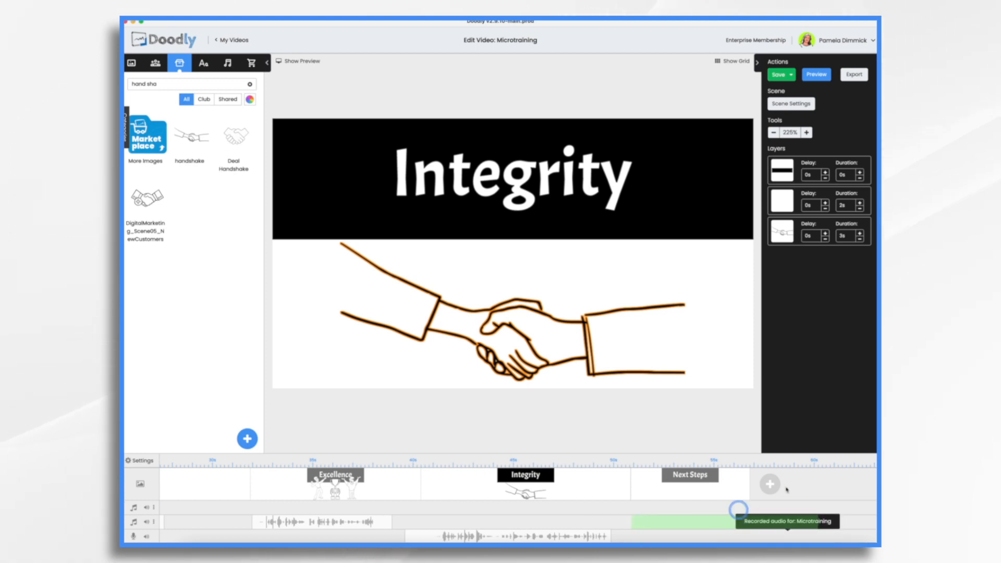
# Add the text line 'Download Company Policy Manual Now' to the Next Steps scene.
pyautogui.click(649, 482)
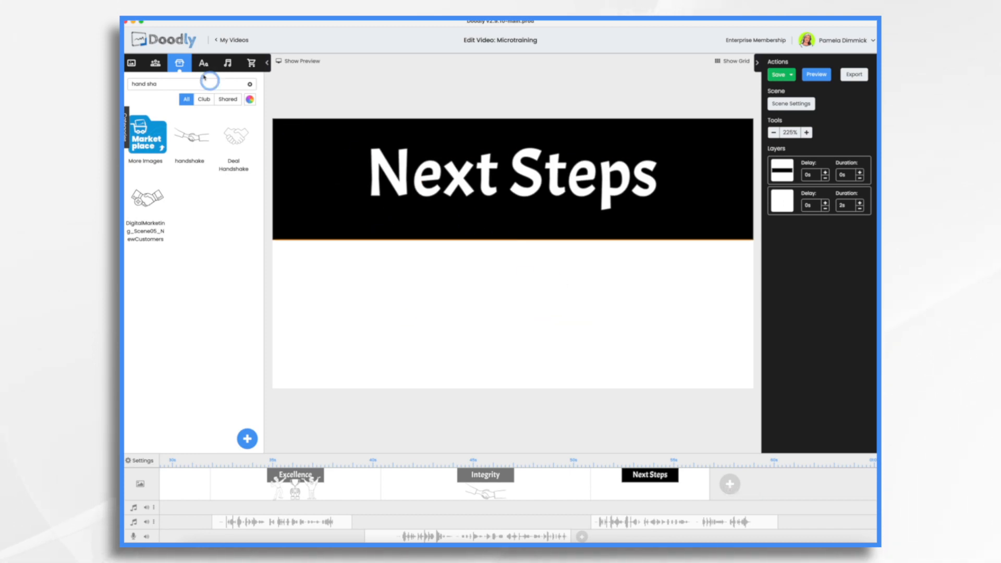
pyautogui.click(203, 62)
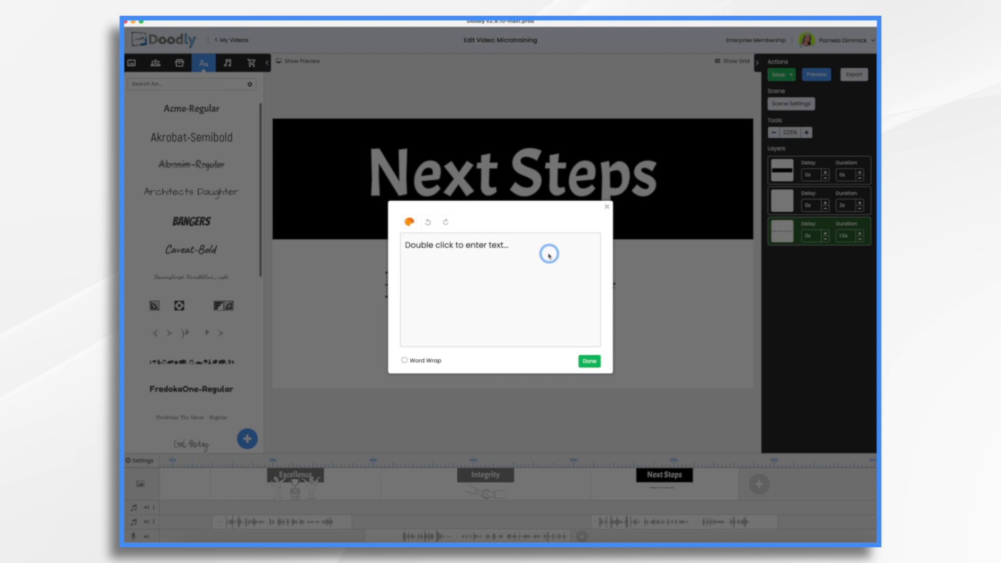
pyautogui.write('Download Company Policy Manual Now')
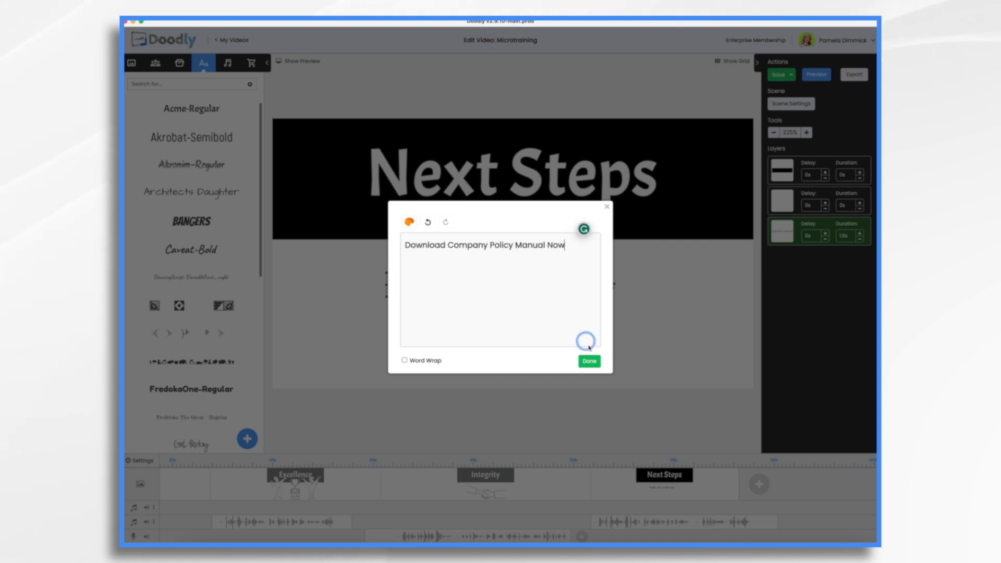
pyautogui.click(586, 361)
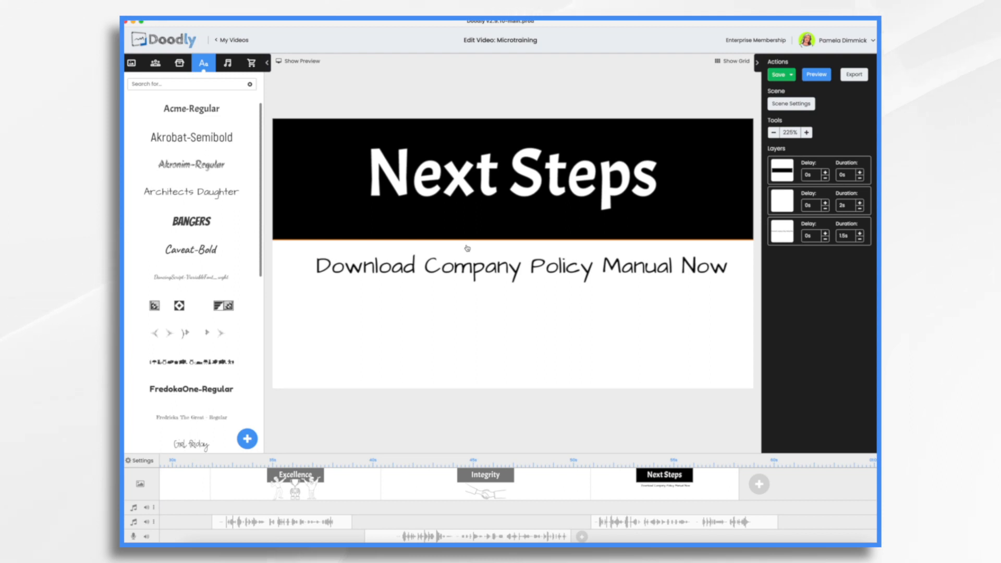
pyautogui.click(777, 75)
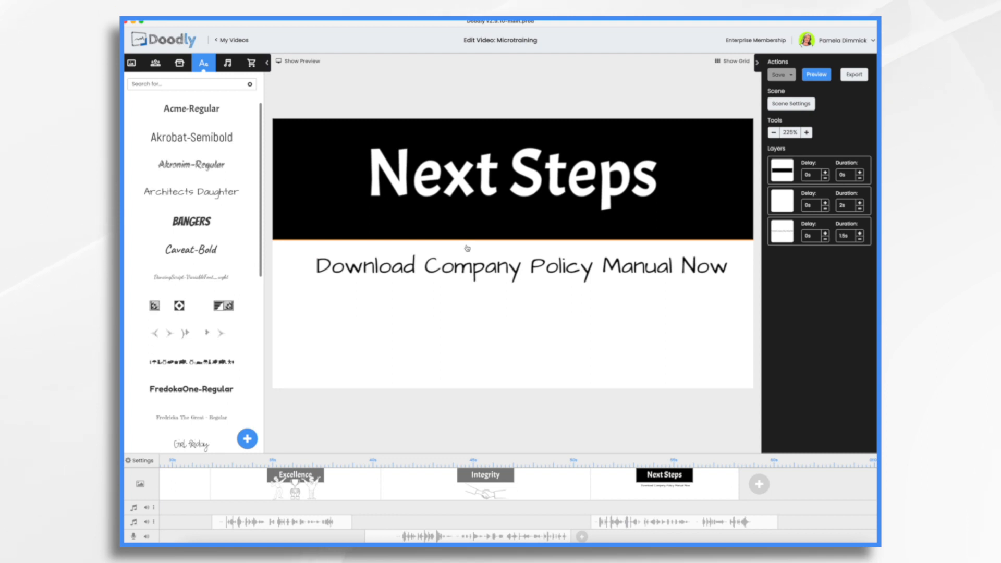
pyautogui.click(191, 193)
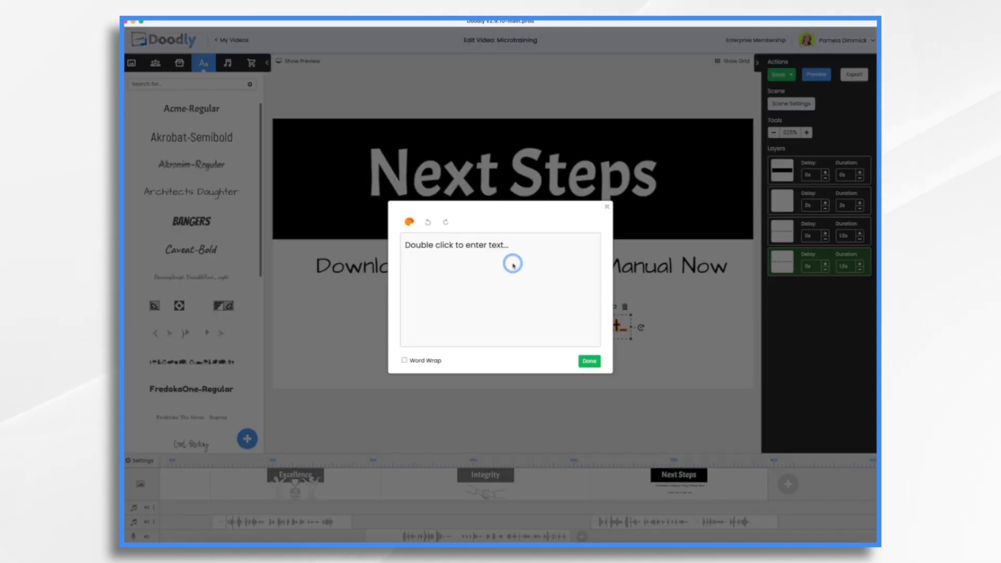
pyautogui.write('www.Acme.com/p')
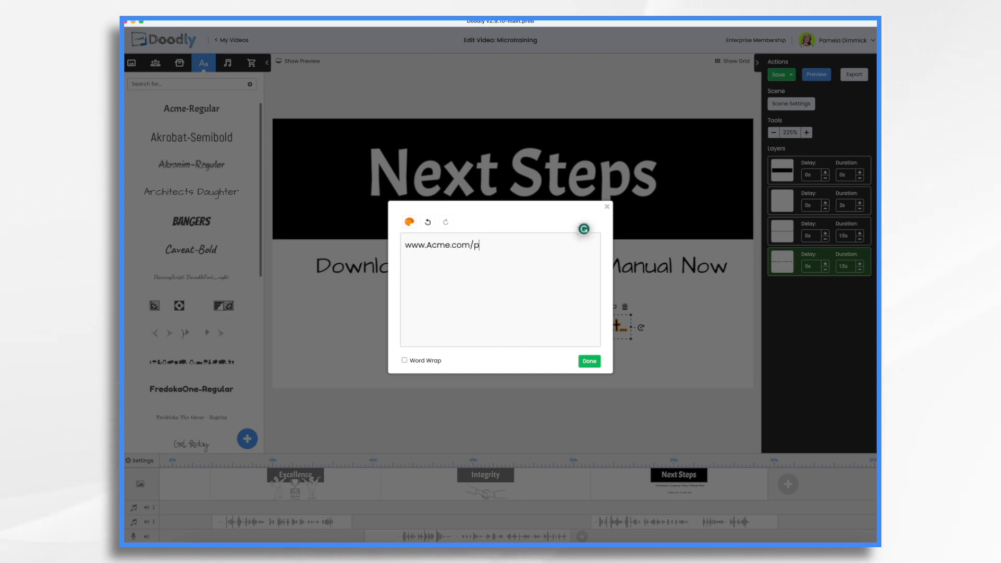
pyautogui.write('olicy_man')
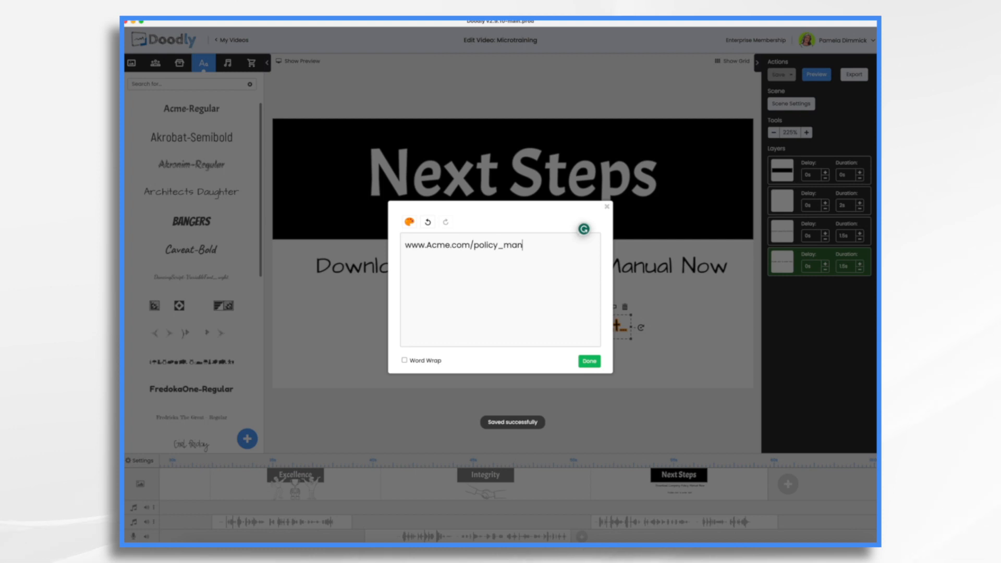
pyautogui.click(587, 361)
pyautogui.write('arrow')
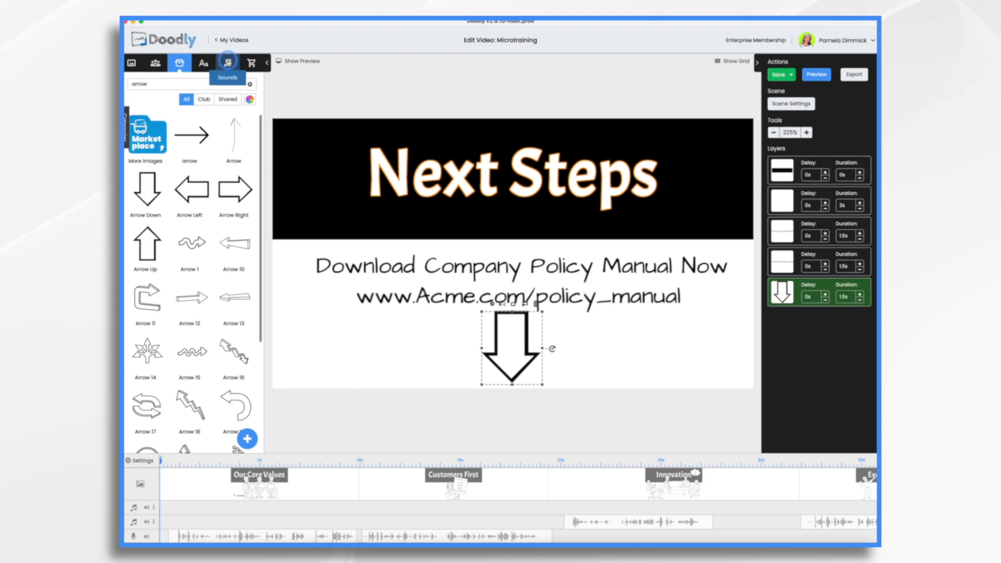
# Browse the Sounds library, previewing tracks and choosing Continuum.
pyautogui.click(225, 63)
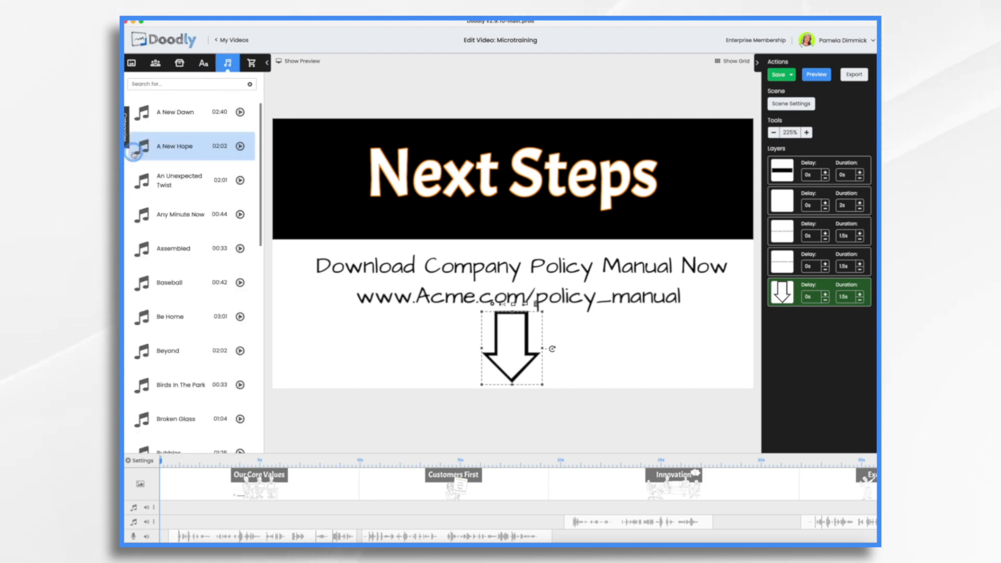
pyautogui.click(180, 385)
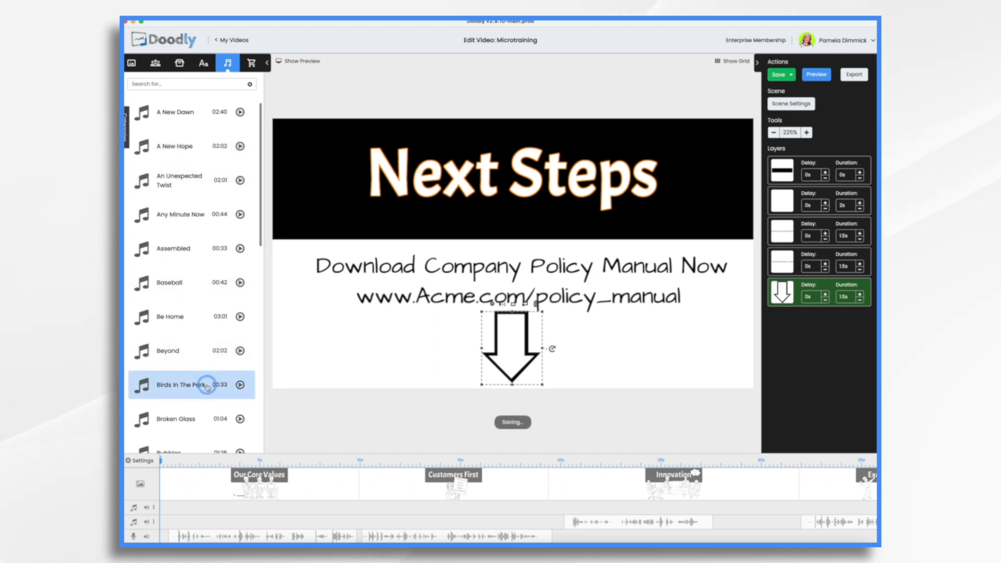
pyautogui.scroll(-3)
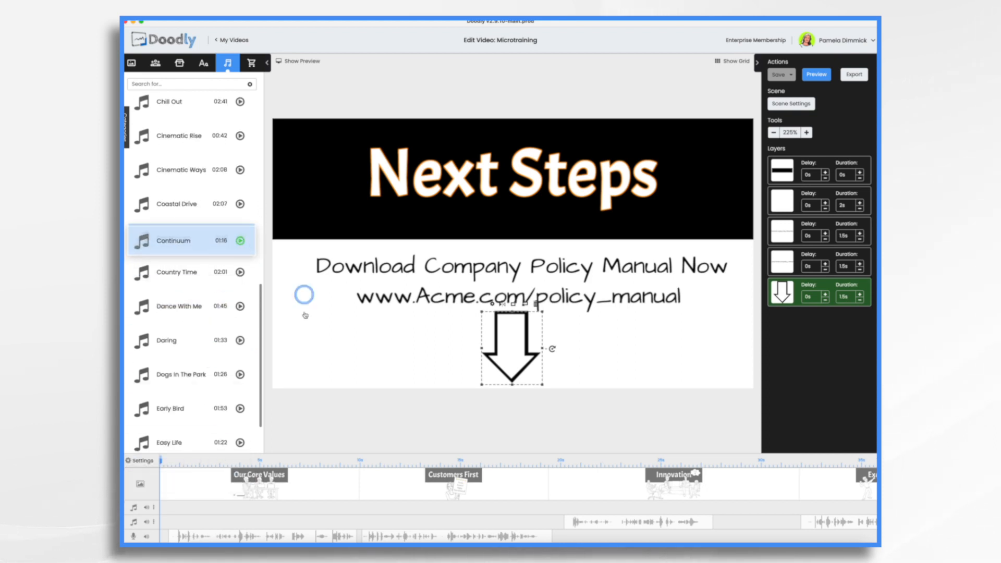
pyautogui.click(185, 442)
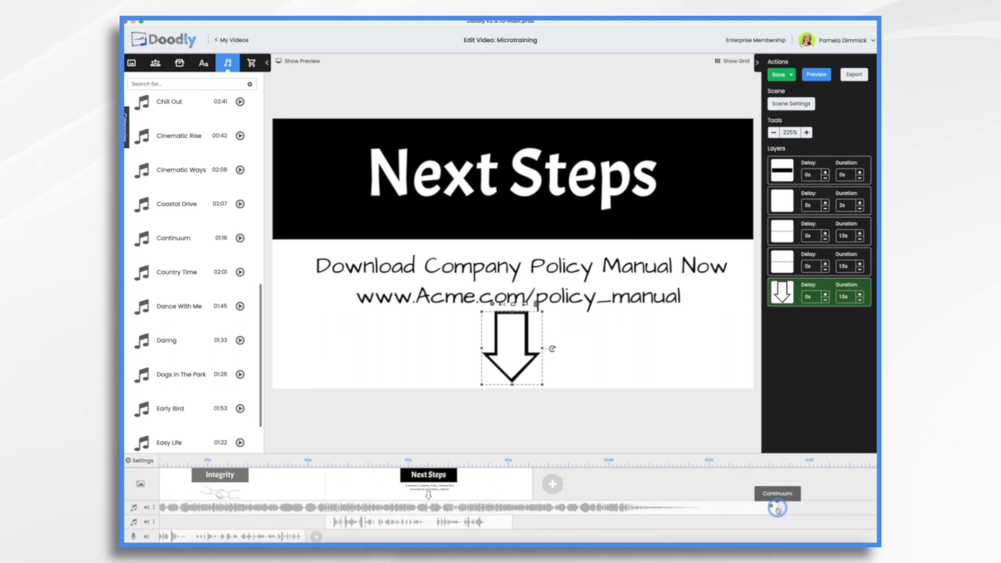
# Lay Continuum on the music track under the whole video and set Fade In.
pyautogui.moveTo(777, 507); pyautogui.dragTo(540, 507)
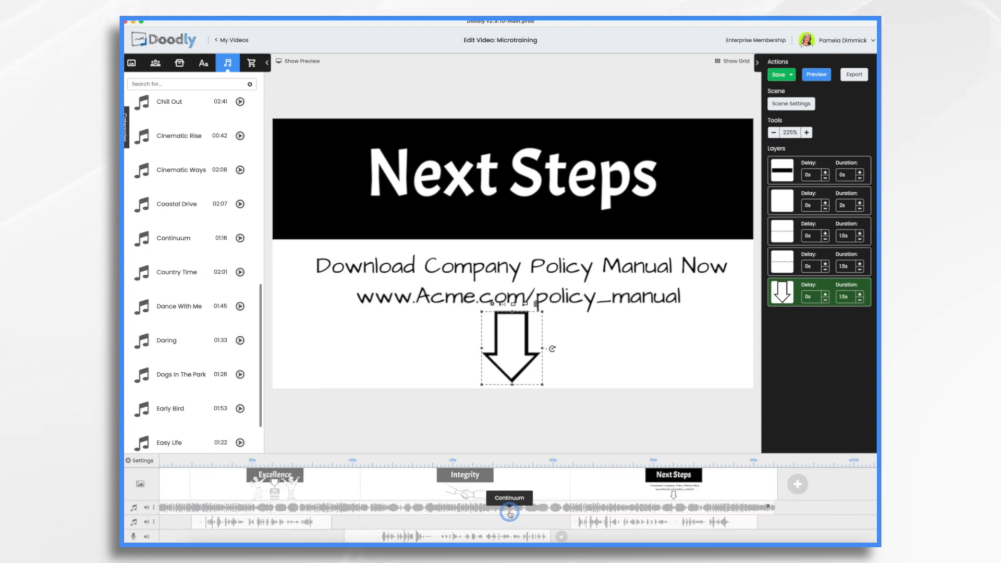
pyautogui.click(747, 510)
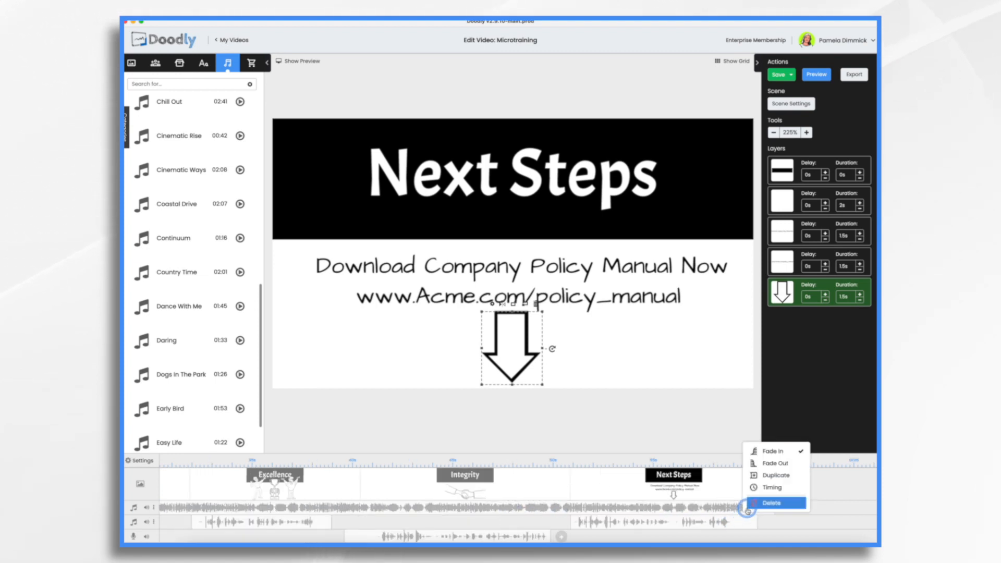
pyautogui.click(772, 503)
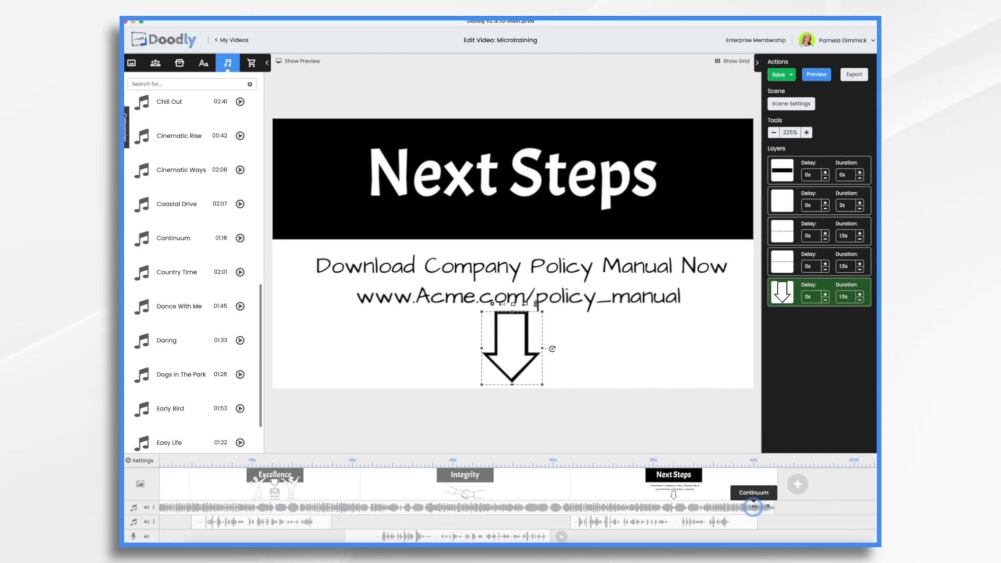